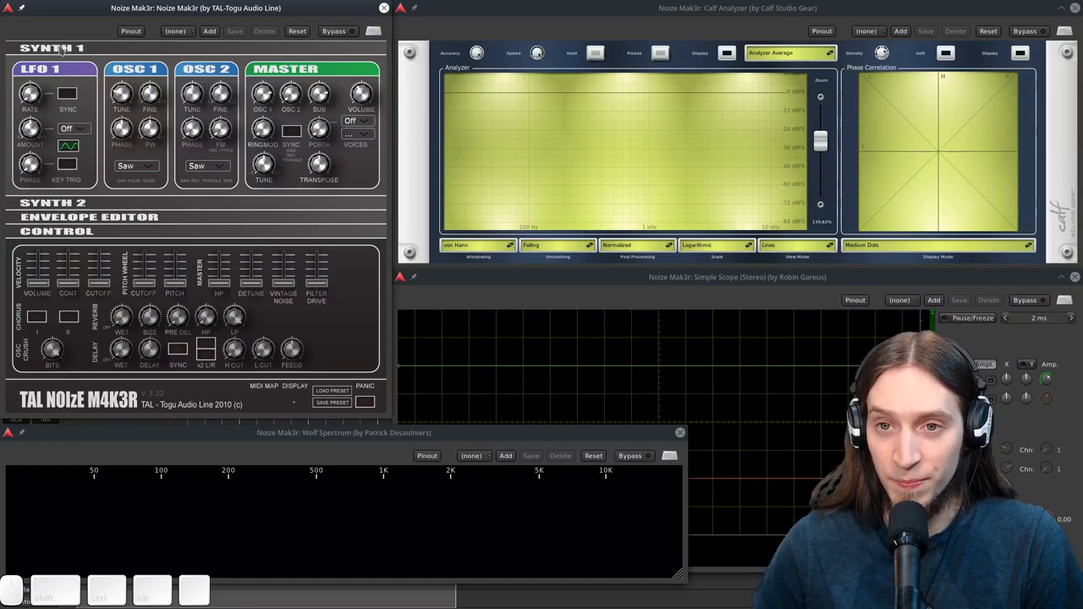
Step: Fold away the open synth sections, then briefly expand and re-collapse the Control section
{"action": "left_click", "coordinate": [53, 48]}
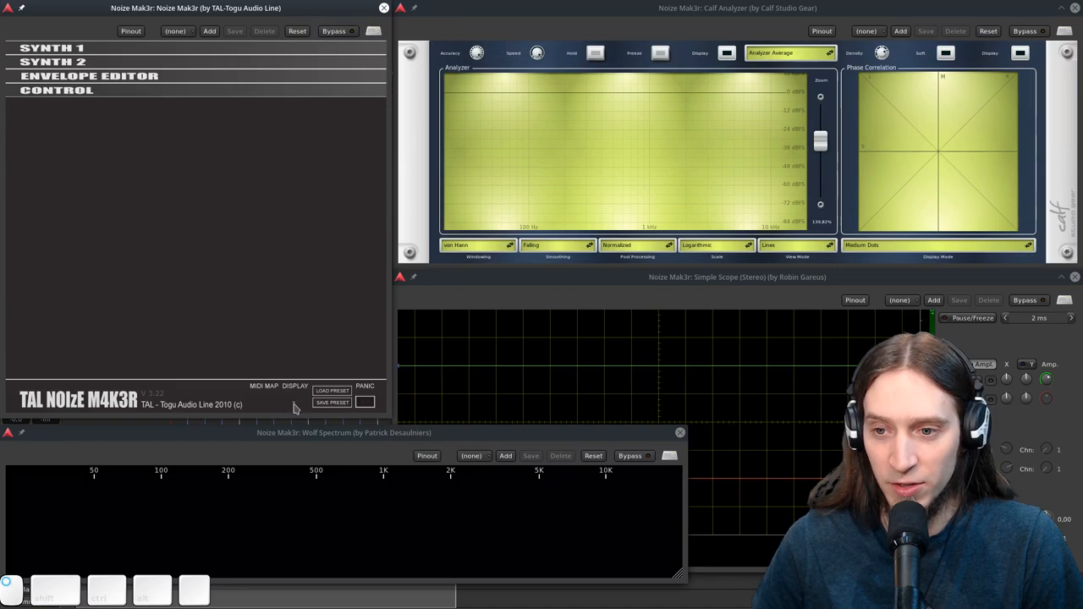
{"action": "mouse_move", "coordinate": [277, 395]}
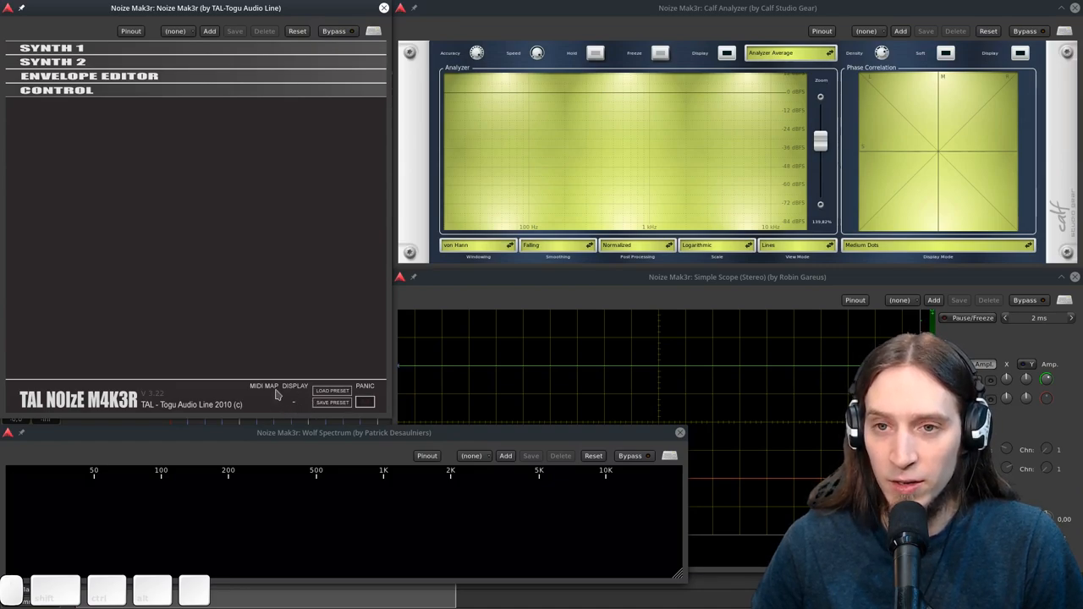
{"action": "left_click", "coordinate": [57, 90]}
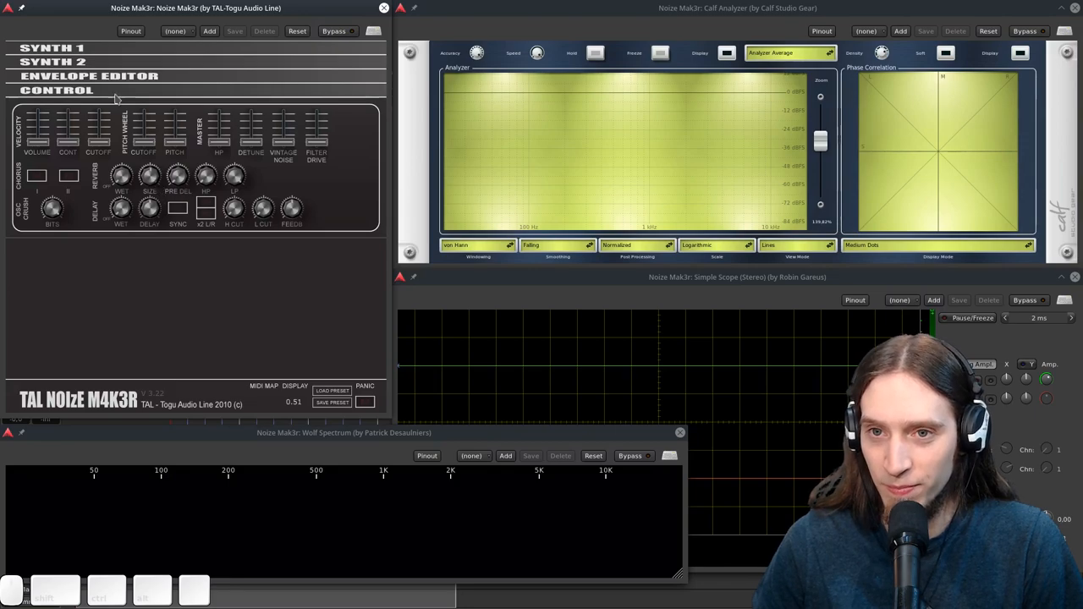
{"action": "left_click", "coordinate": [52, 48]}
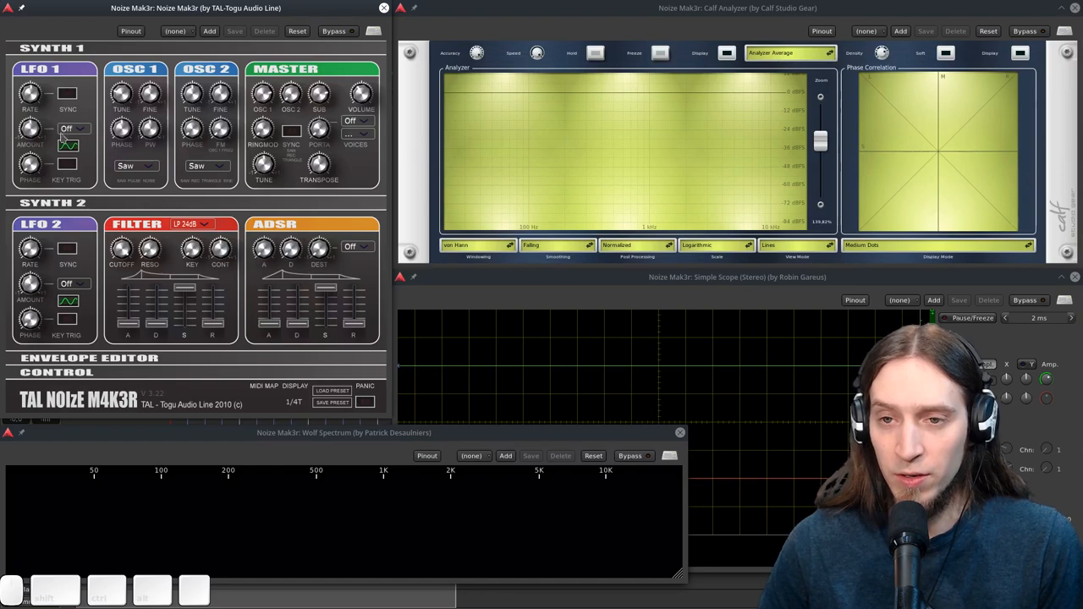
{"action": "left_click", "coordinate": [72, 128]}
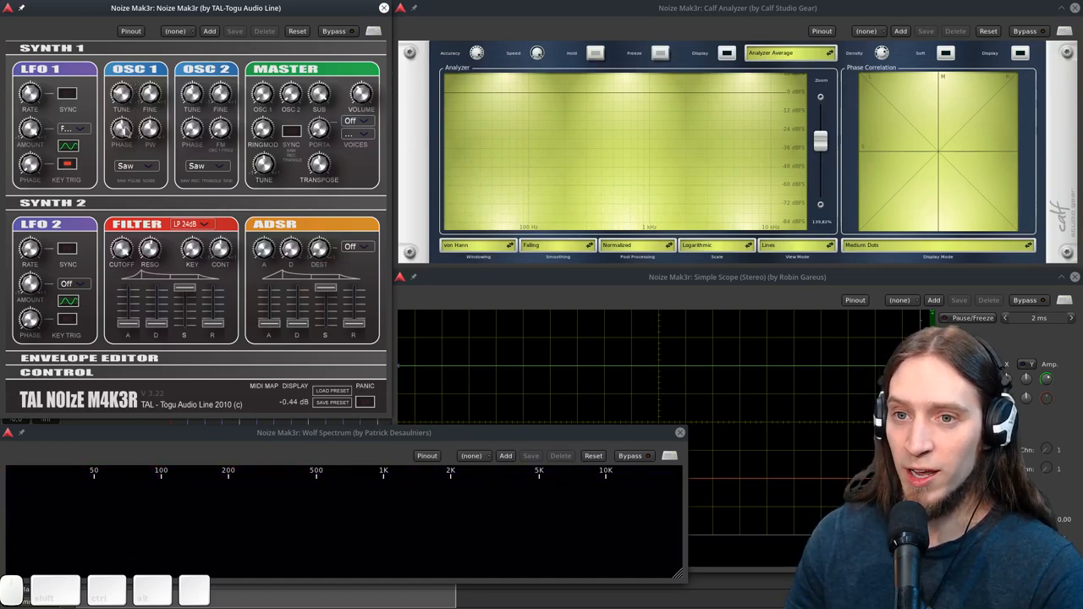
Step: Try oscillator 1 waveforms before settling on Noise, then set oscillator 2 to Sine
{"action": "left_click", "coordinate": [136, 165]}
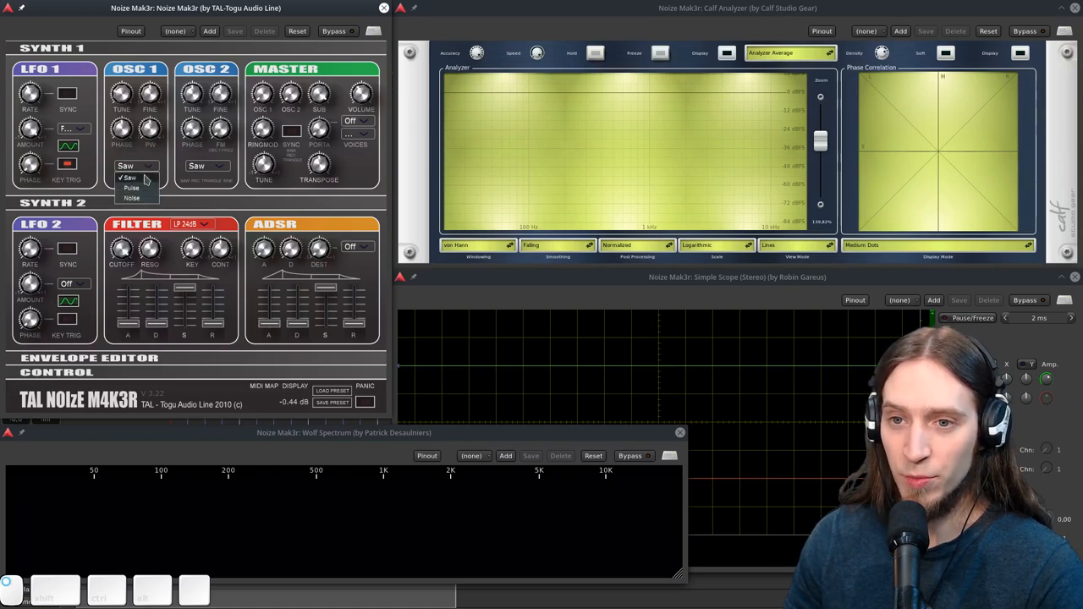
{"action": "left_click", "coordinate": [128, 176]}
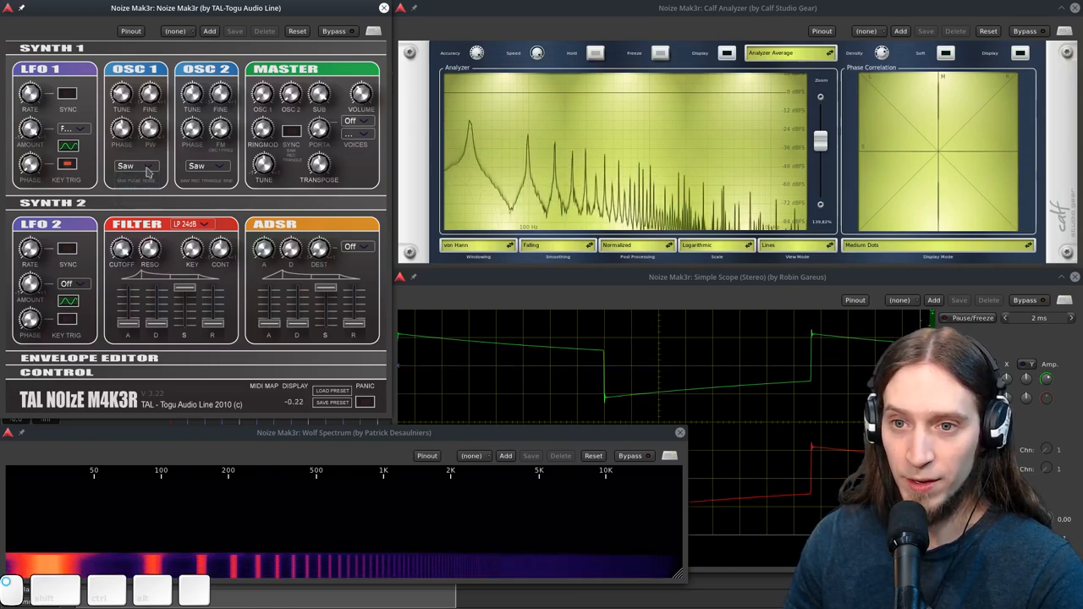
{"action": "left_click", "coordinate": [135, 165]}
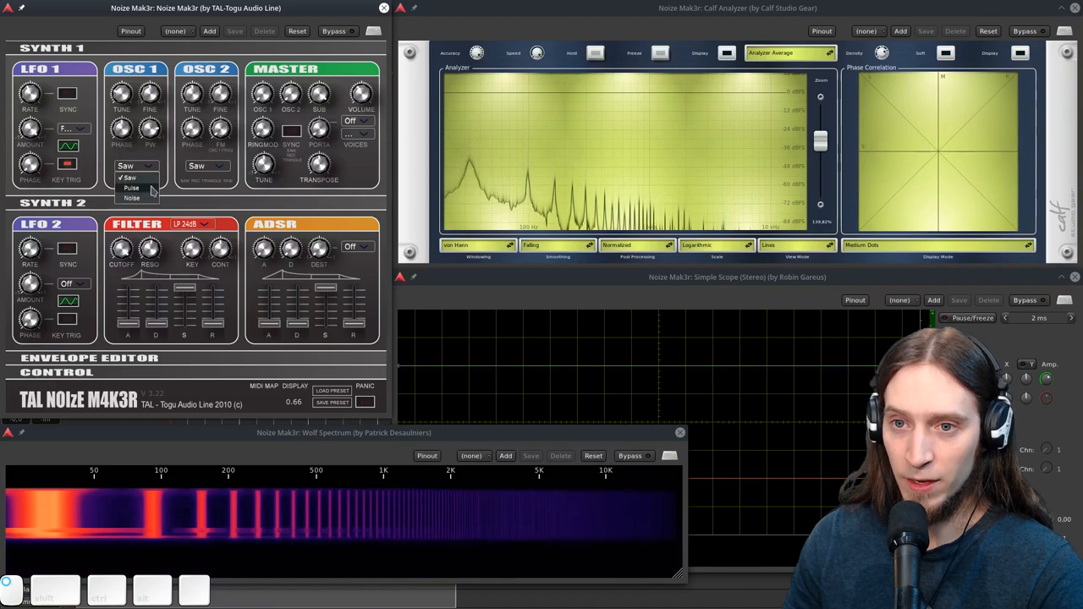
{"action": "left_click", "coordinate": [132, 187]}
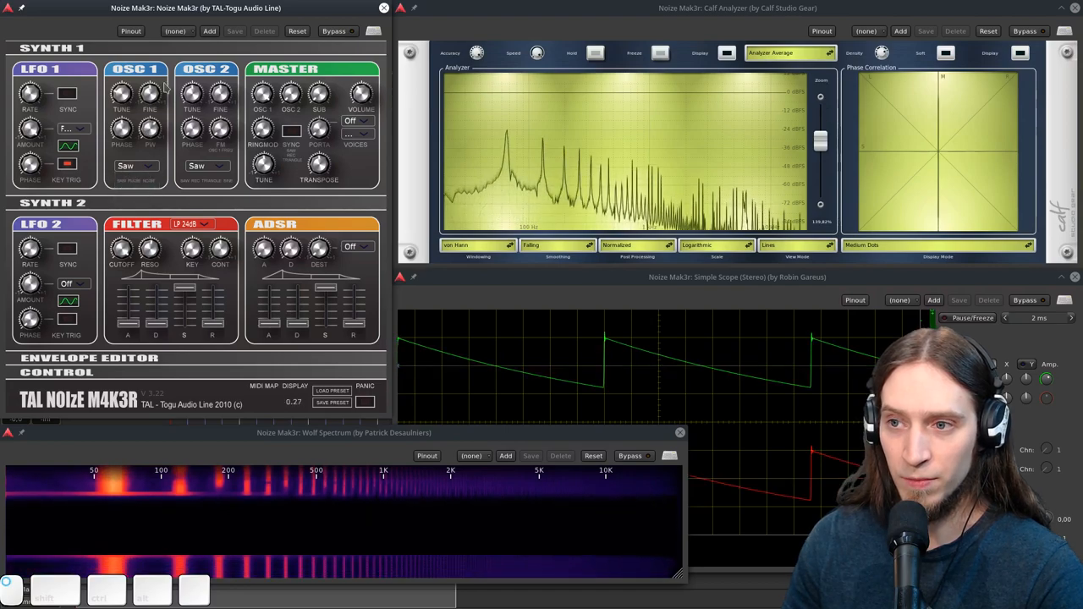
{"action": "left_click", "coordinate": [135, 165]}
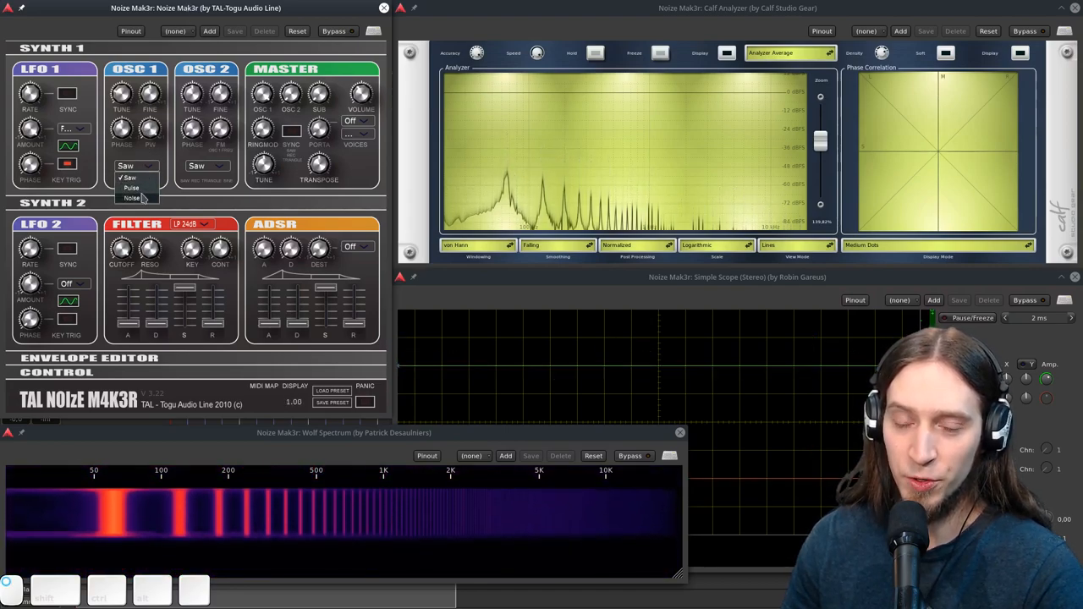
{"action": "left_click", "coordinate": [131, 197]}
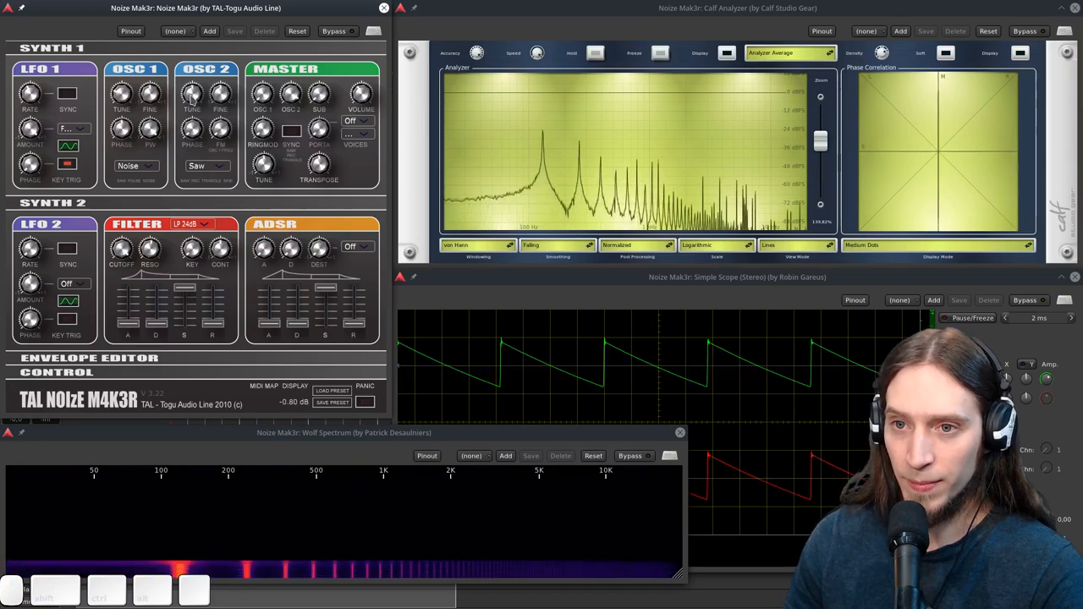
{"action": "left_click", "coordinate": [207, 166]}
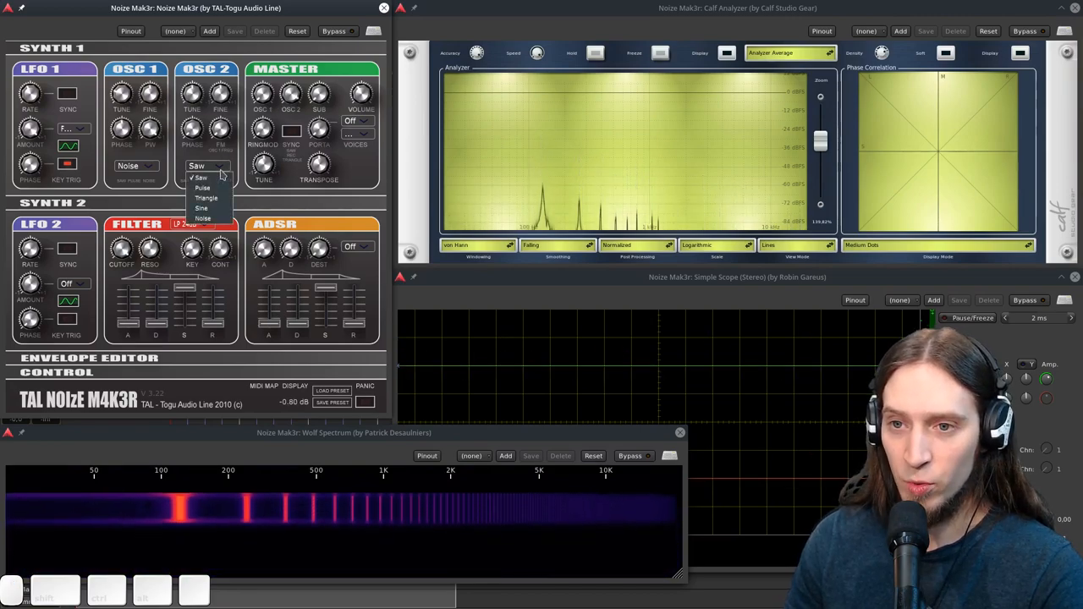
{"action": "left_click", "coordinate": [202, 207]}
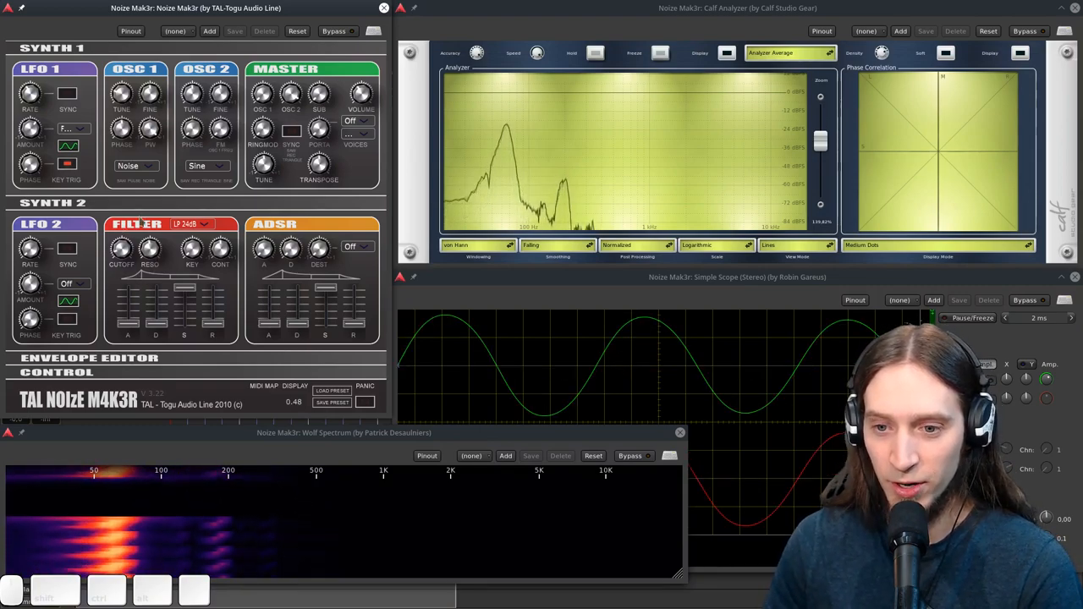
{"action": "left_click", "coordinate": [207, 165]}
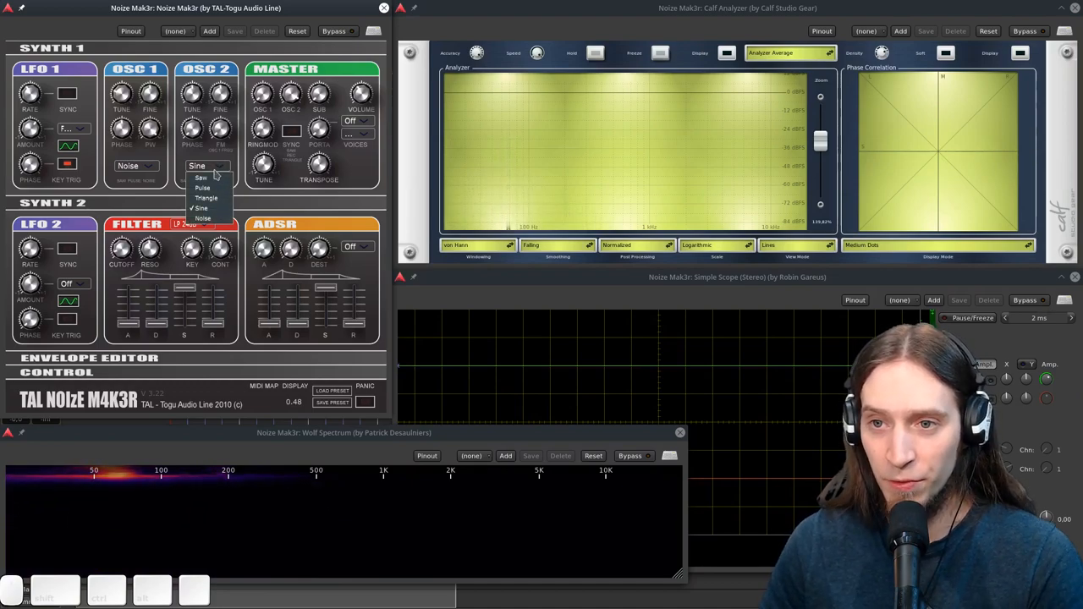
{"action": "left_click", "coordinate": [200, 207]}
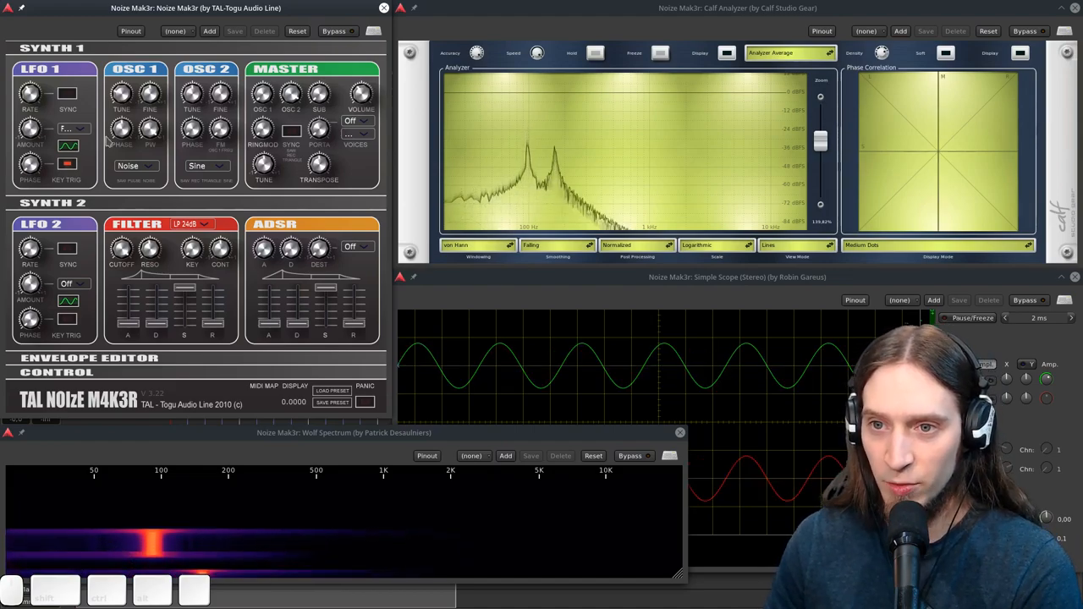
{"action": "left_click", "coordinate": [207, 166]}
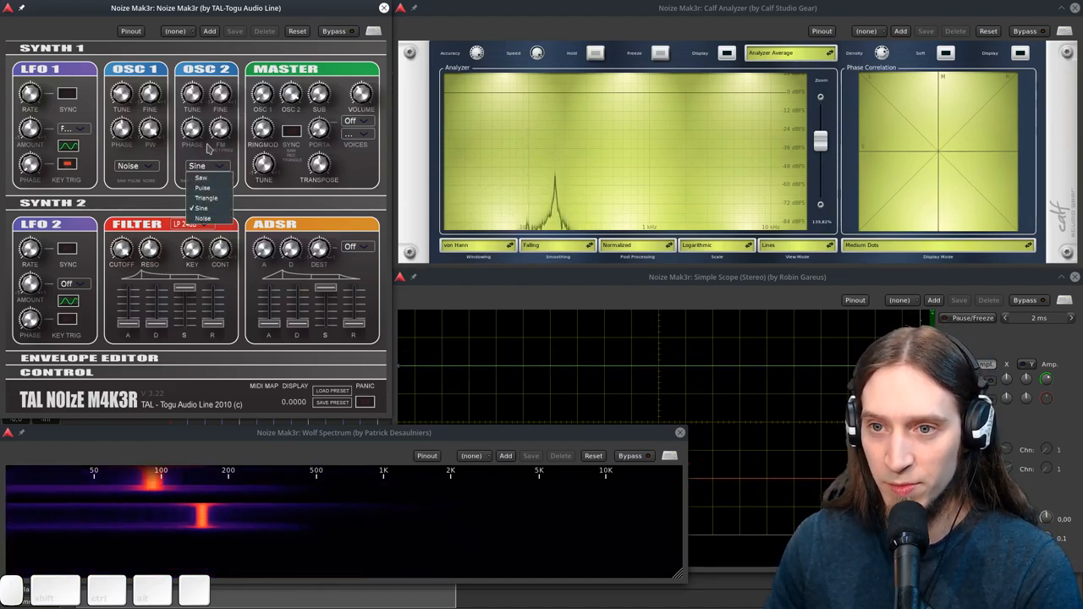
{"action": "left_click", "coordinate": [201, 208]}
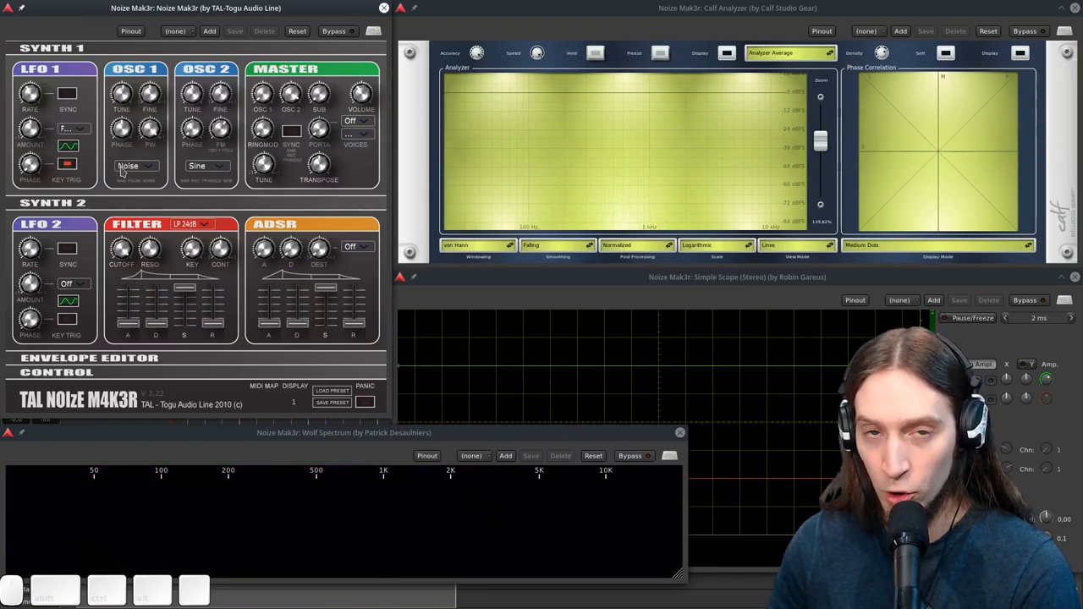
Step: Open and dismiss oscillator 1's waveform choices, leaving it on noise
{"action": "left_click", "coordinate": [135, 166]}
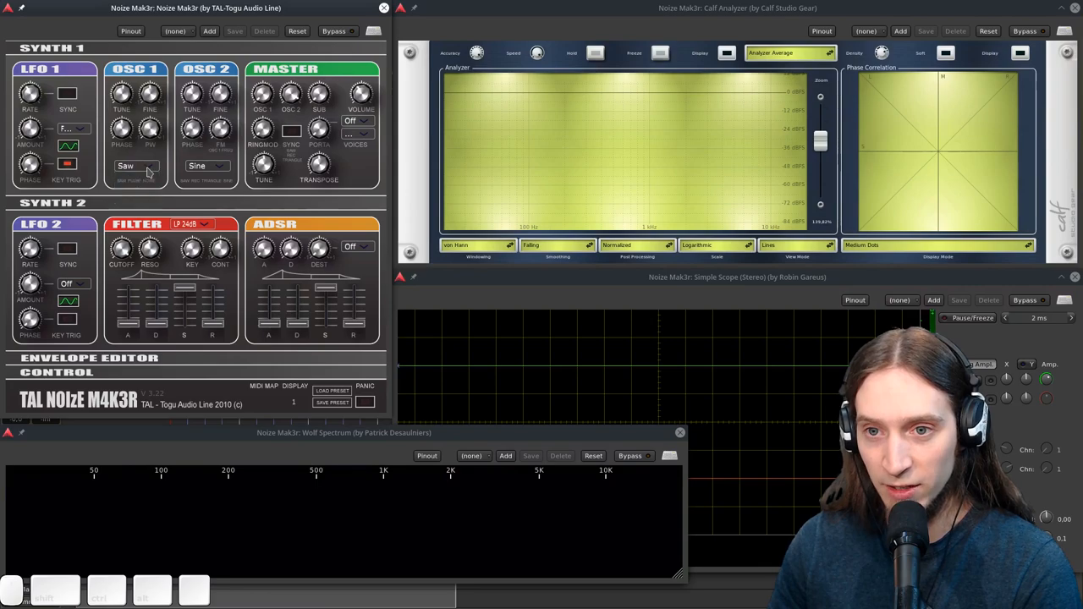
{"action": "left_click", "coordinate": [135, 166]}
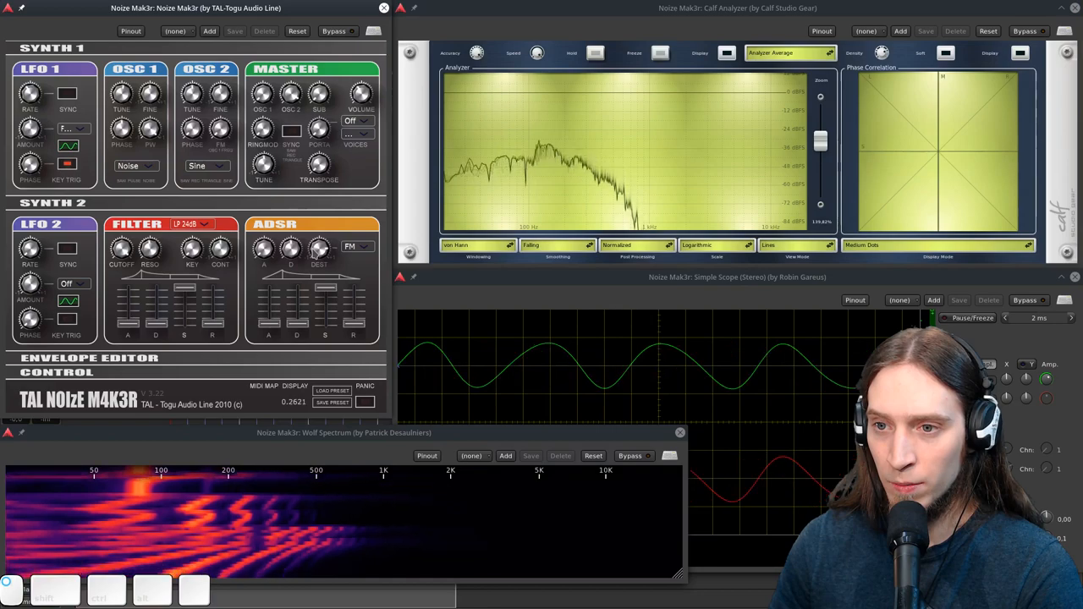
Step: Reopen the ADSR destination dropdown to move the envelope routing off FM
{"action": "left_click", "coordinate": [355, 246]}
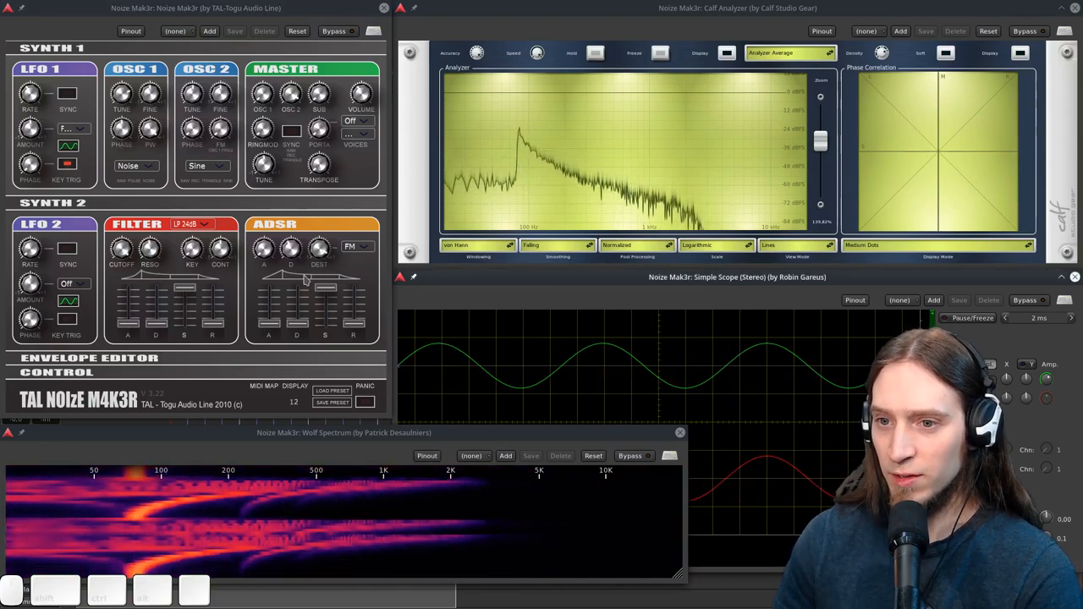
{"action": "left_click", "coordinate": [357, 246]}
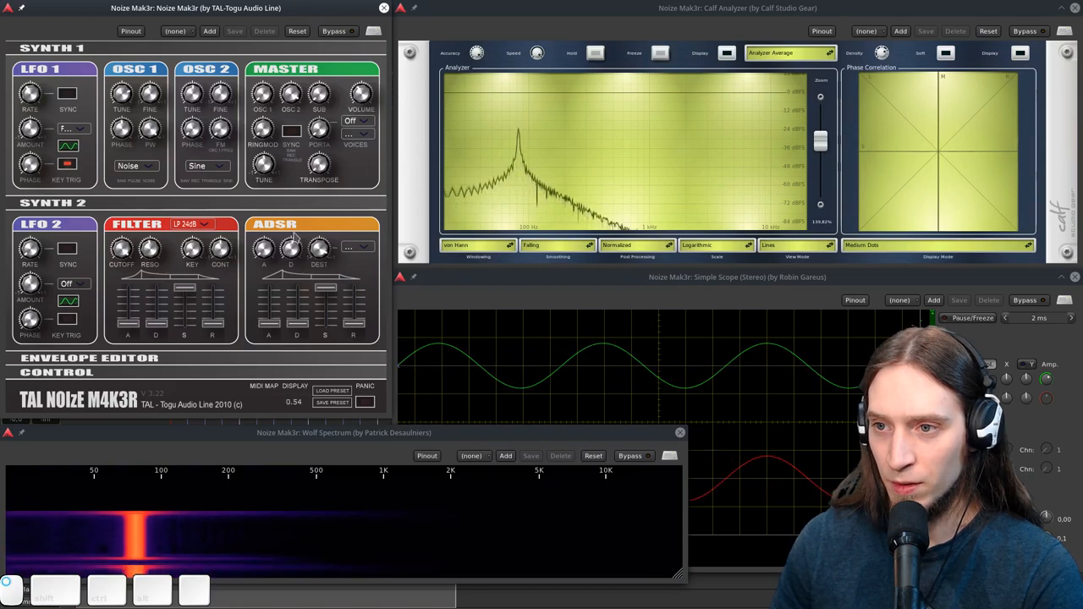
Step: Route the Envelope Editor's curve to FM with One Shot enabled
{"action": "left_click", "coordinate": [355, 247]}
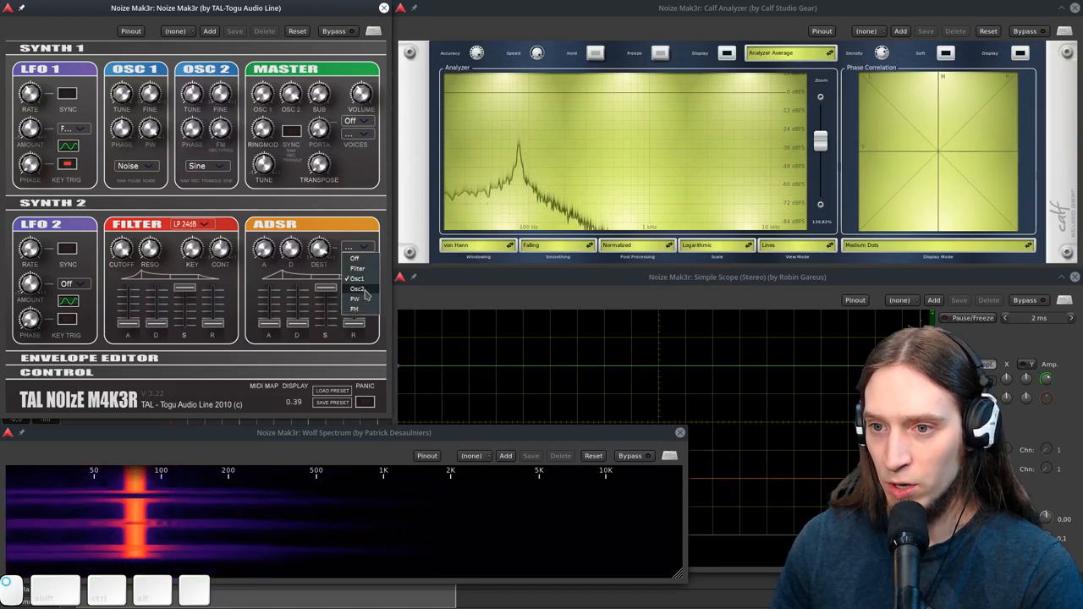
{"action": "left_click", "coordinate": [355, 298]}
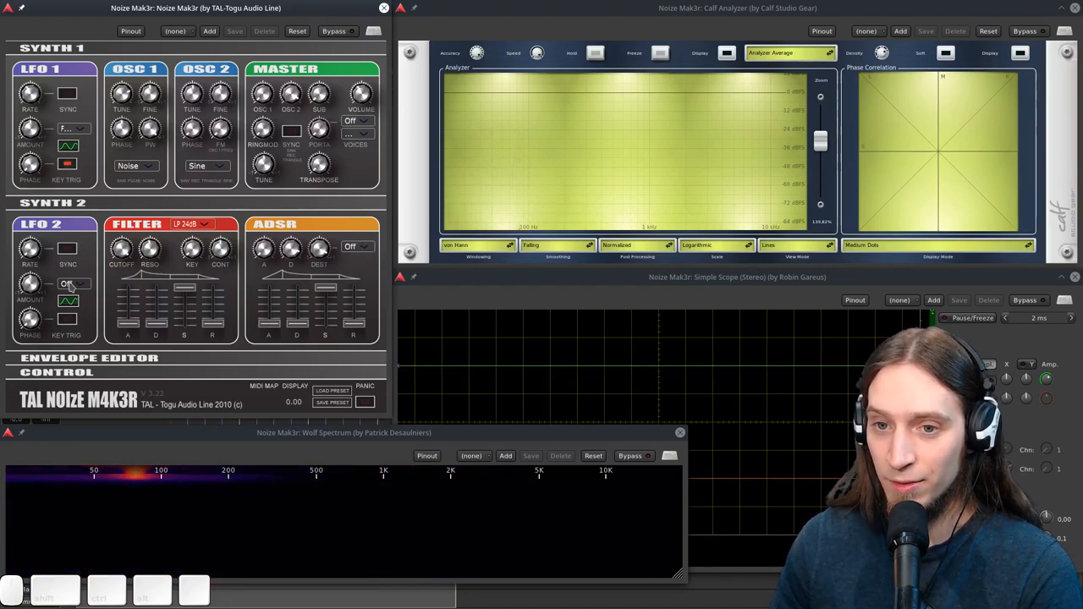
{"action": "left_click", "coordinate": [72, 283]}
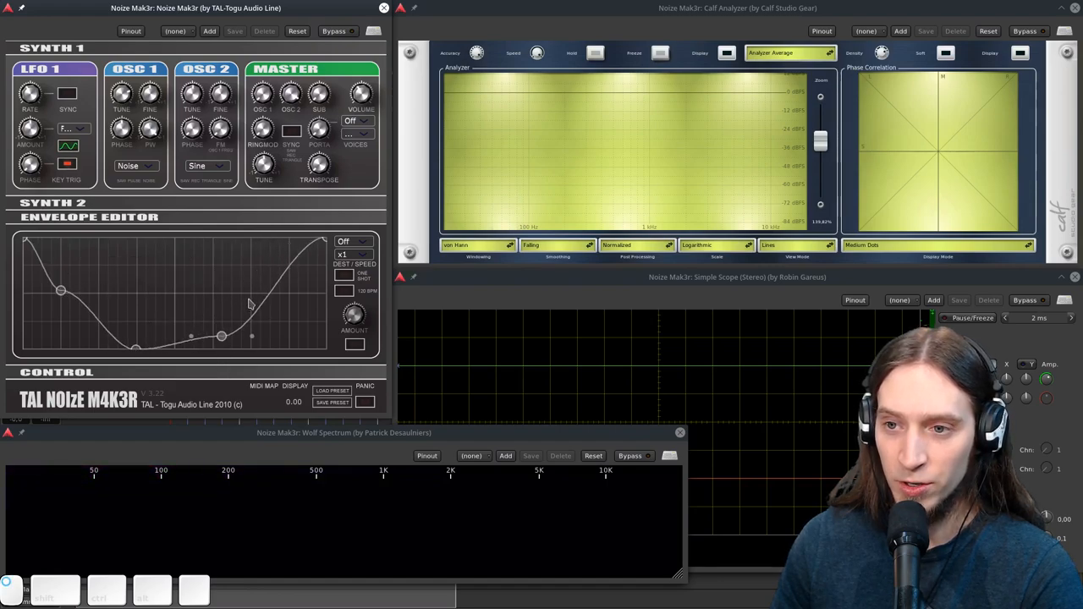
{"action": "left_click", "coordinate": [353, 241]}
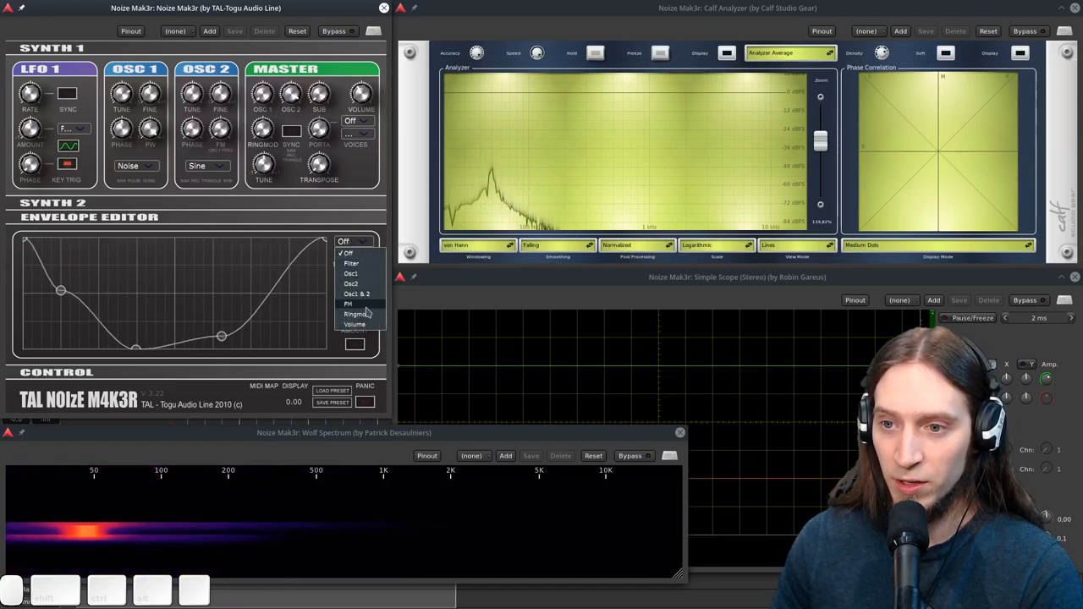
{"action": "left_click", "coordinate": [347, 304]}
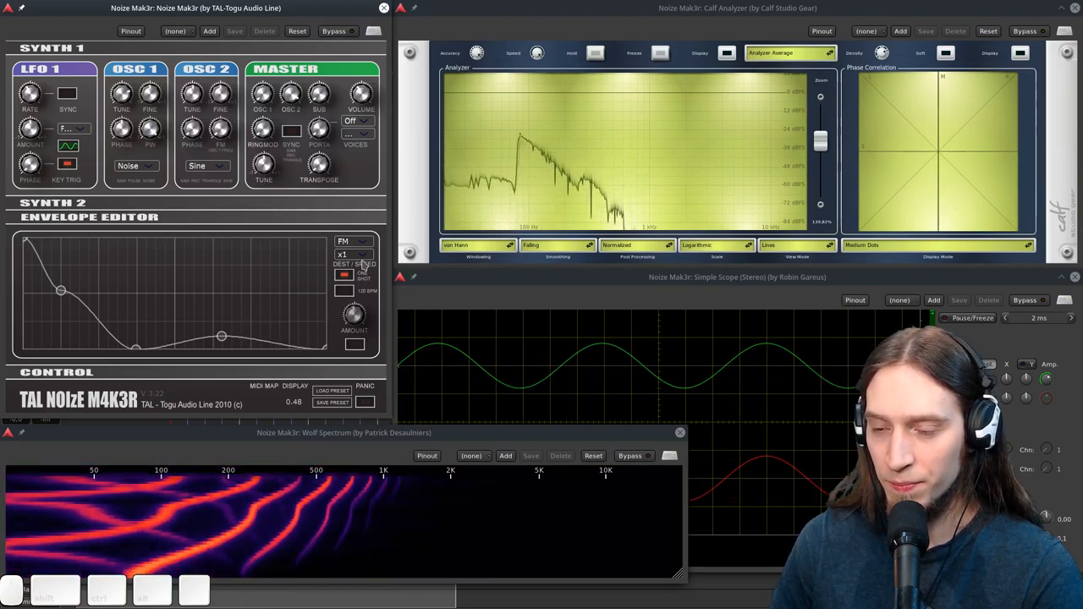
Step: Set the envelope editor speed to x32, passing through x16
{"action": "left_click", "coordinate": [355, 255]}
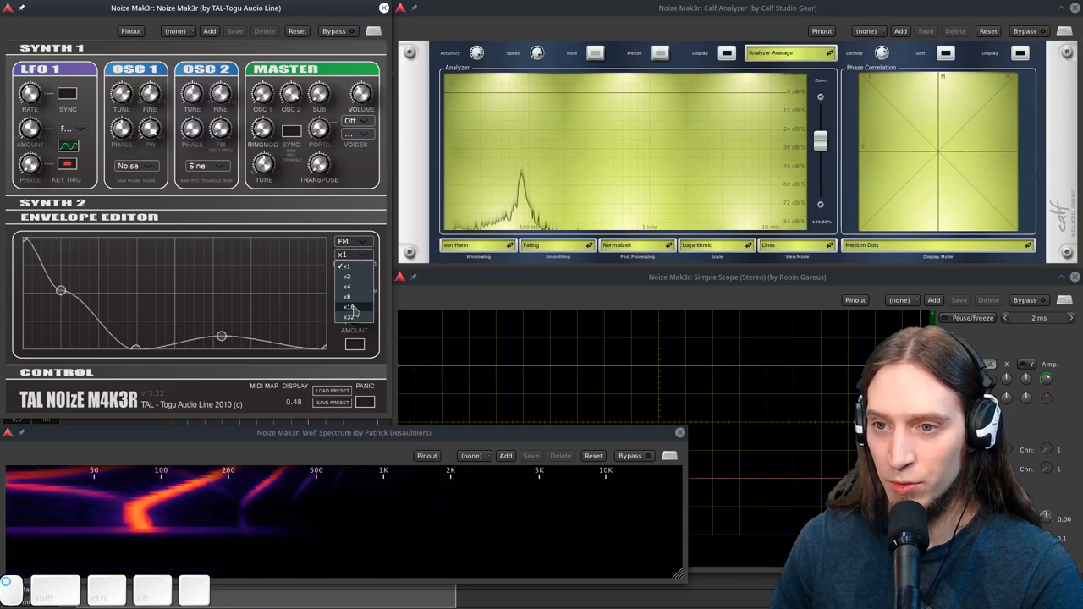
{"action": "left_click", "coordinate": [348, 306]}
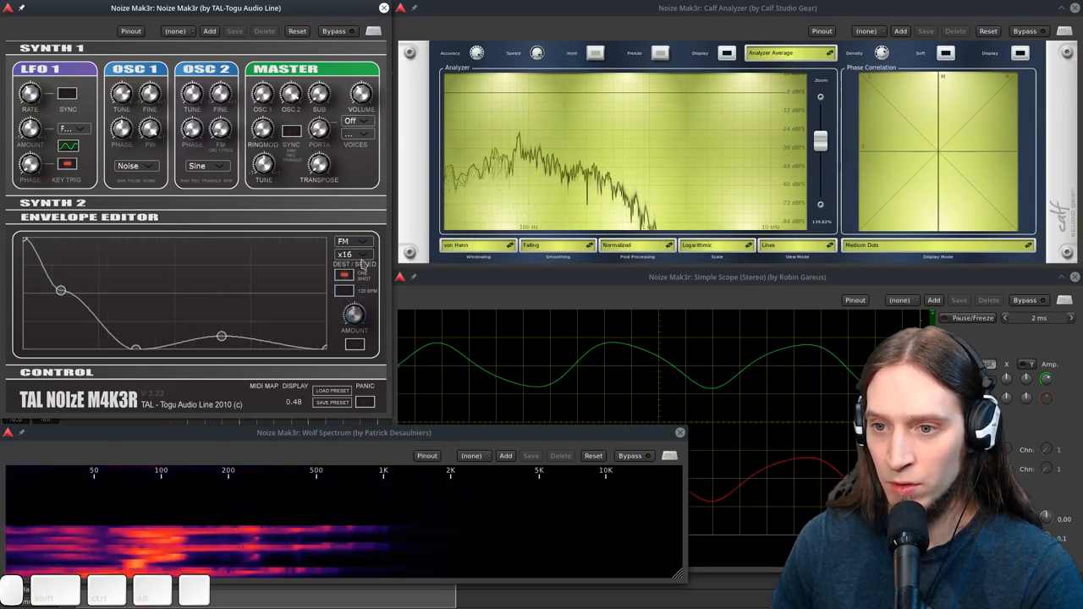
{"action": "left_click", "coordinate": [353, 253]}
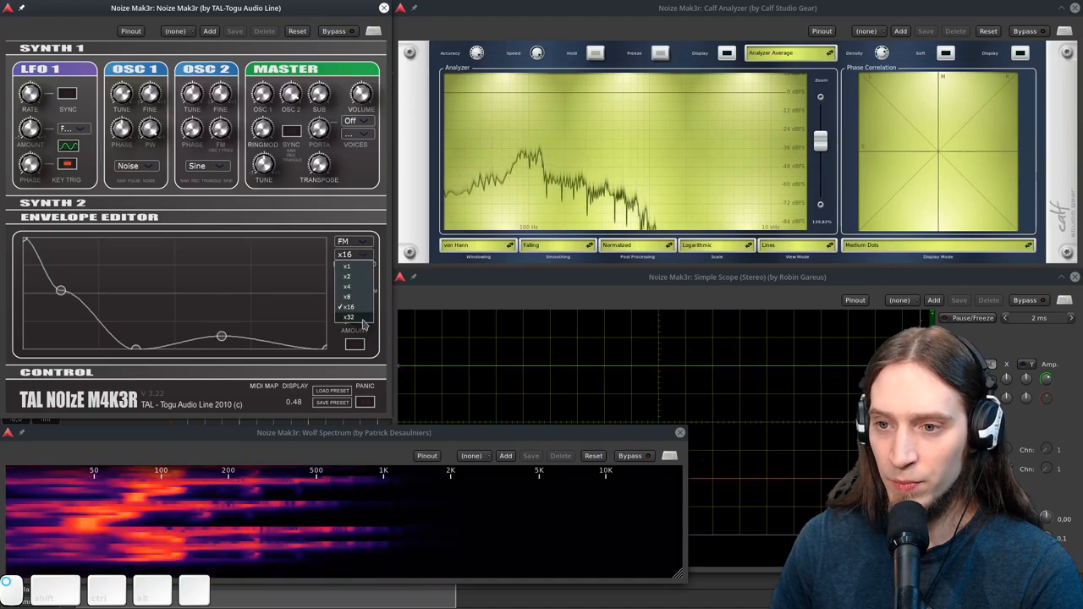
{"action": "left_click", "coordinate": [349, 316]}
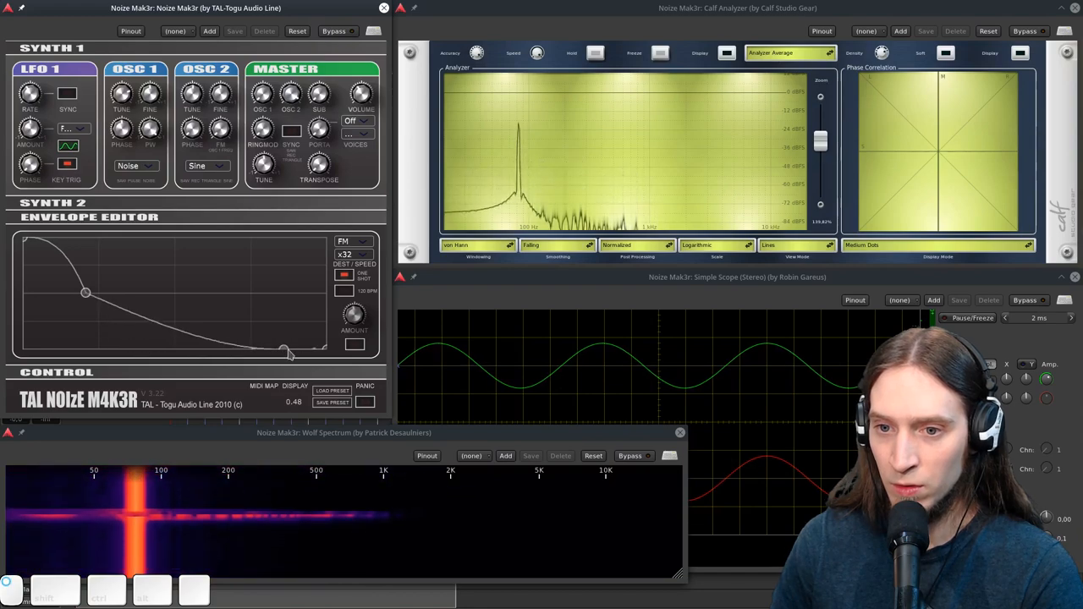
Step: Draw a single falling decay curve and fold the Envelope Editor to reveal Synth 2
{"action": "left_click_drag", "start_coordinate": [285, 351], "coordinate": [212, 341]}
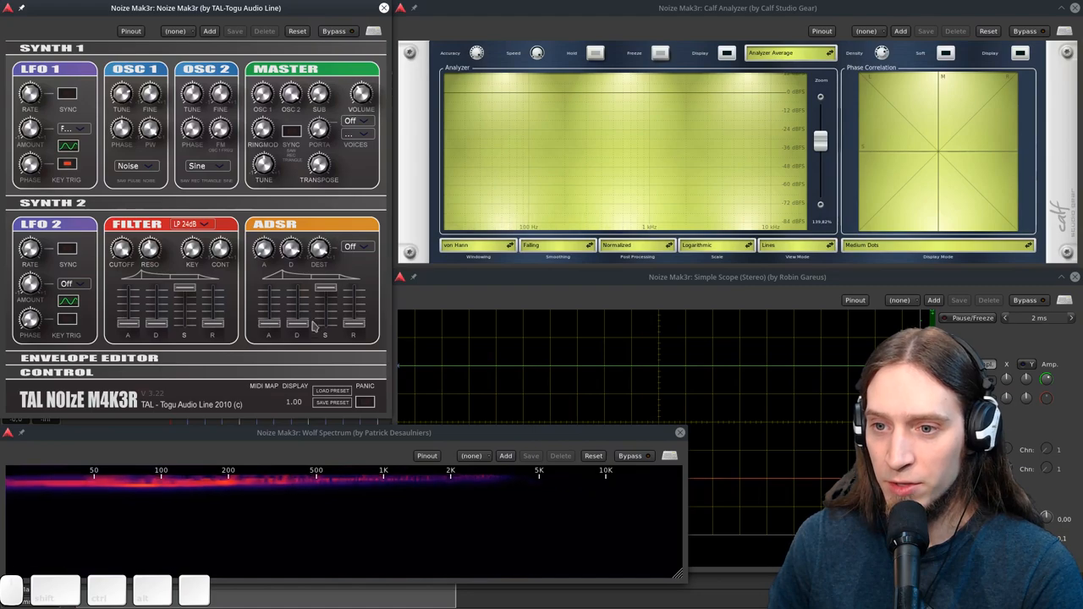
{"action": "left_click", "coordinate": [355, 245]}
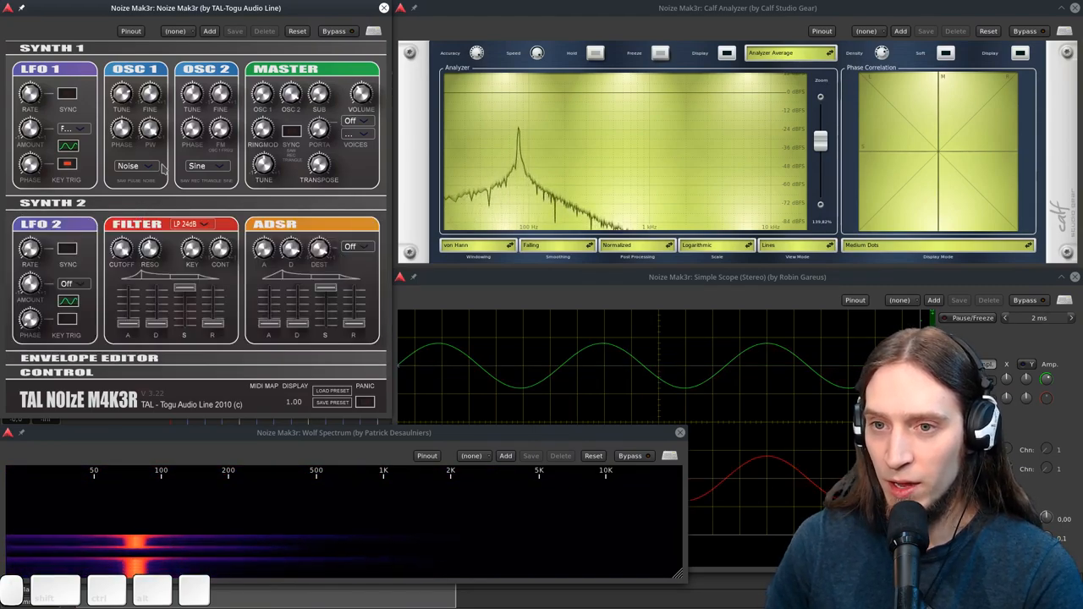
{"action": "left_click", "coordinate": [207, 165]}
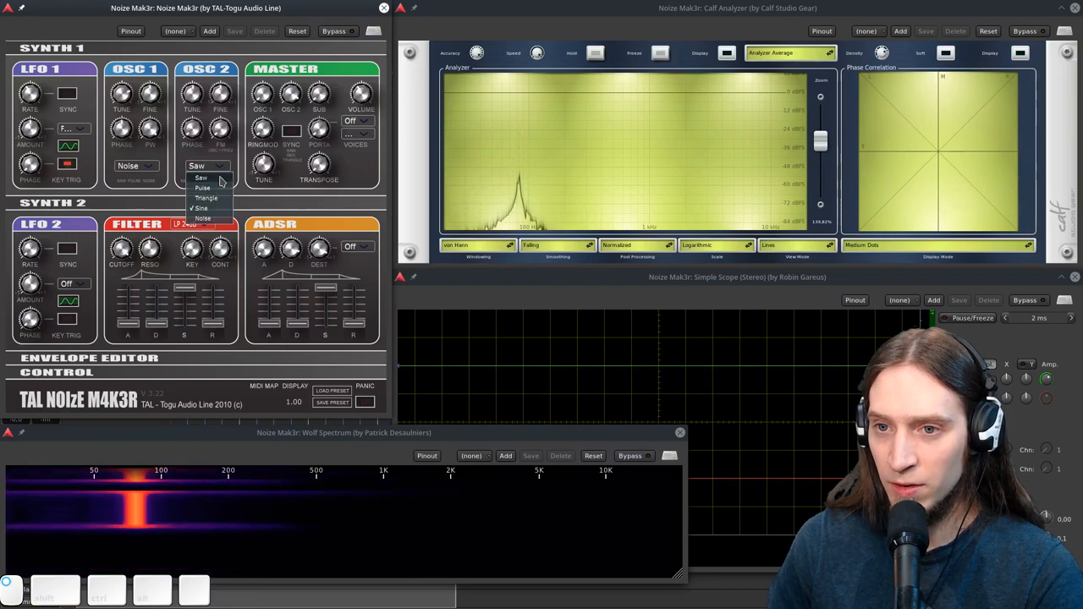
Step: Set oscillator 2's waveform to Saw
{"action": "left_click", "coordinate": [201, 178]}
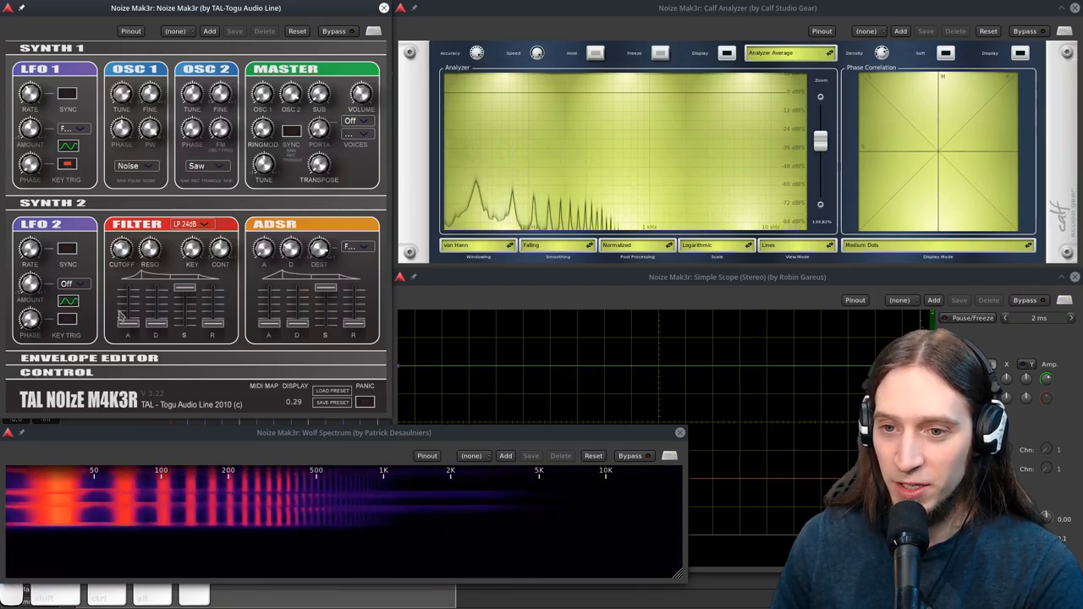
Step: Turn the ADSR destination off and bring up the filter type list
{"action": "left_click", "coordinate": [358, 247]}
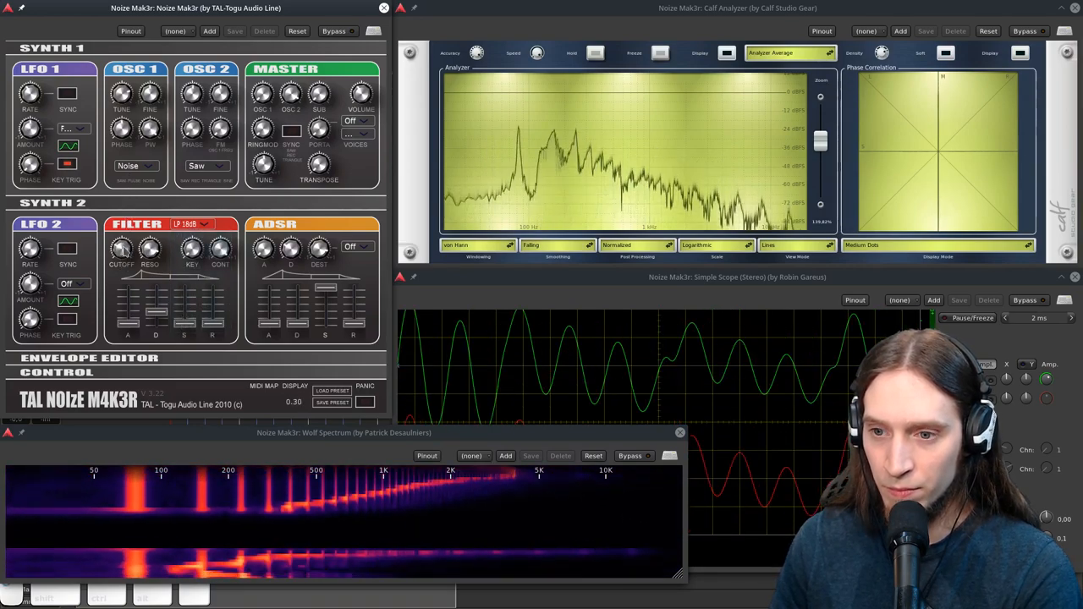
{"action": "left_click", "coordinate": [191, 224]}
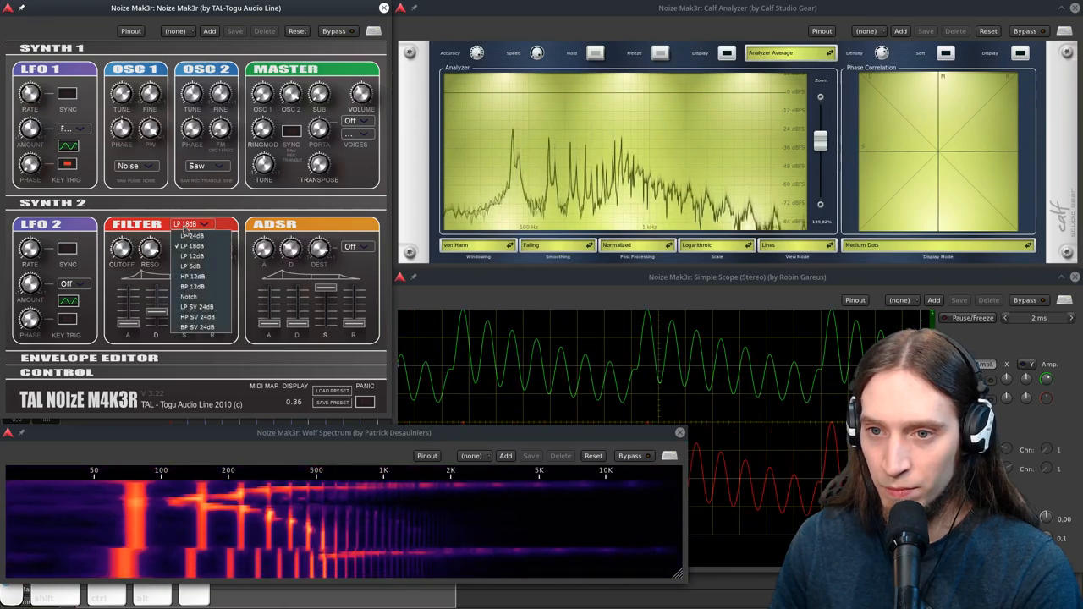
Step: Choose LP 12dB as the filter type
{"action": "left_click", "coordinate": [193, 256]}
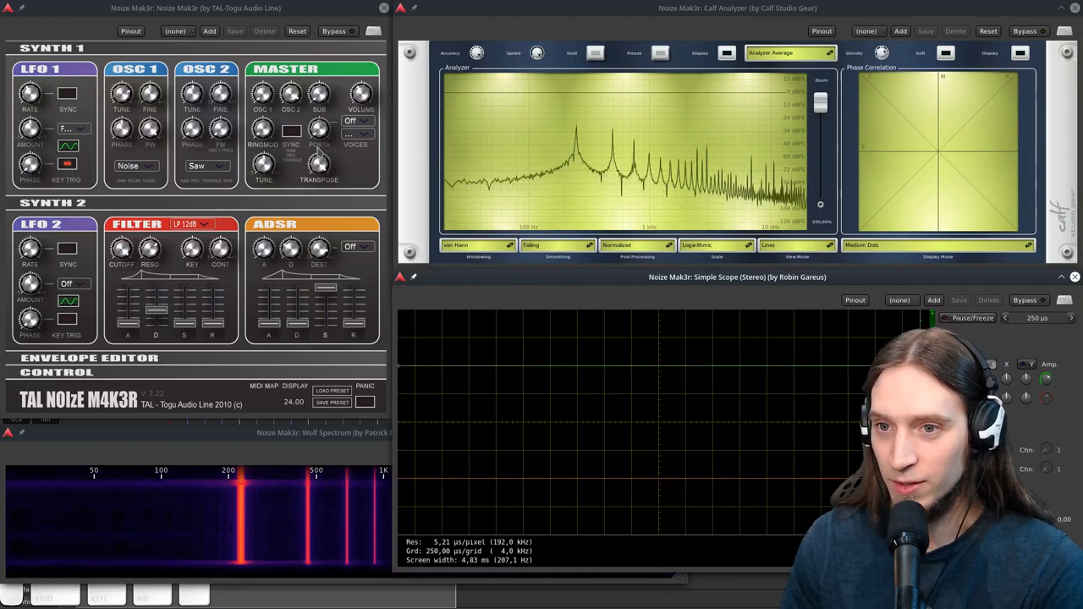
Step: Play the saw tone through LP 12dB, then open oscillator 2's waveform dropdown
{"action": "left_click", "coordinate": [208, 166]}
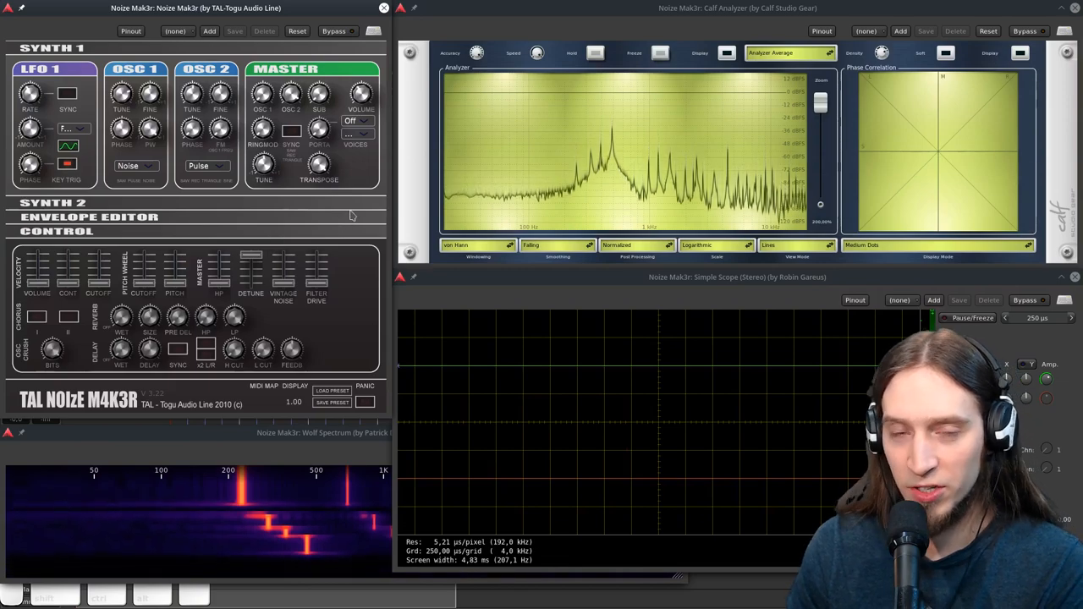
Step: Open the MASTER VOICES dropdown, currently set to mono
{"action": "left_click", "coordinate": [356, 136]}
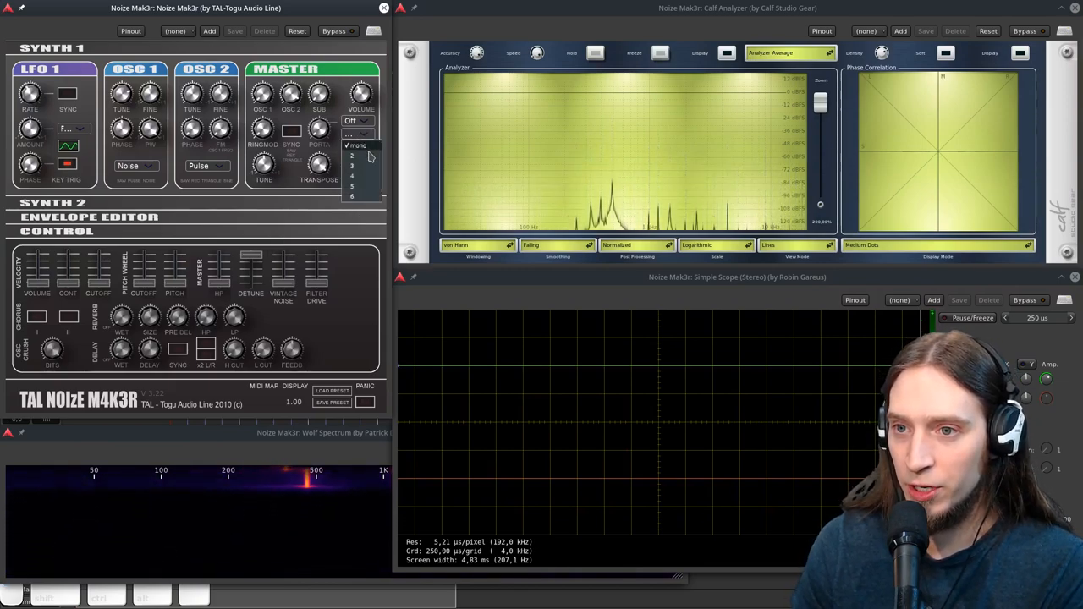
Step: Choose 6 in the MASTER VOICES list instead of mono
{"action": "left_click", "coordinate": [352, 196]}
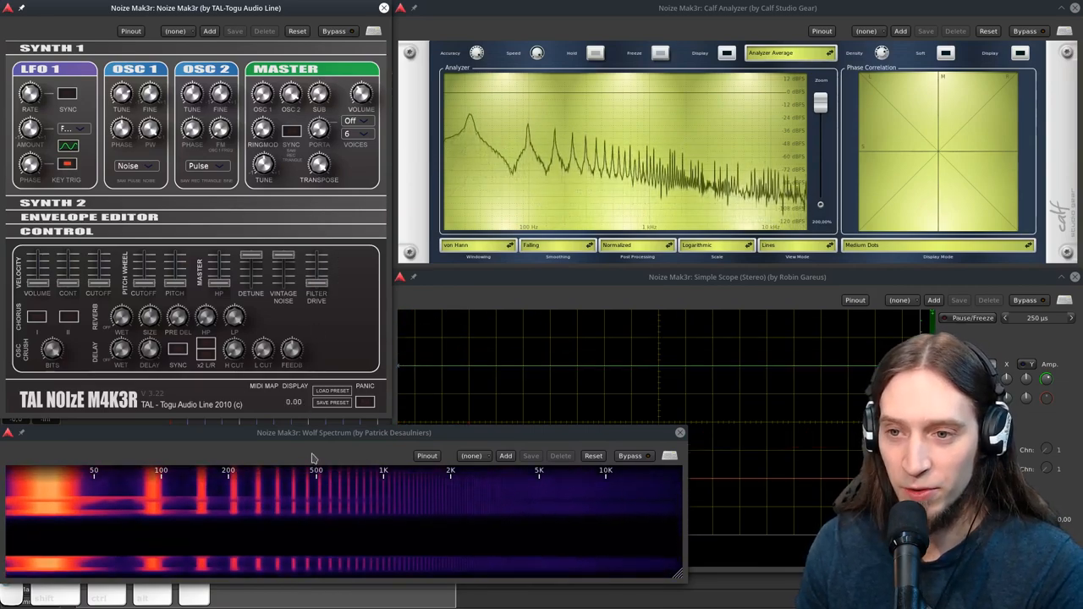
{"action": "left_click", "coordinate": [52, 203]}
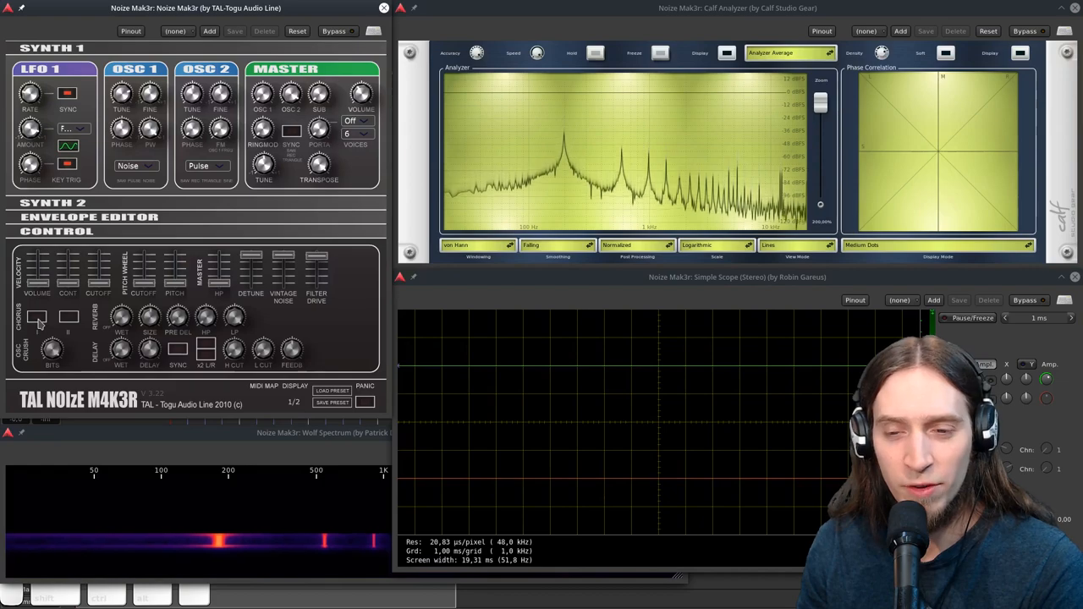
Step: Toggle the first chorus effect and adjust the master volume level
{"action": "left_click", "coordinate": [37, 318]}
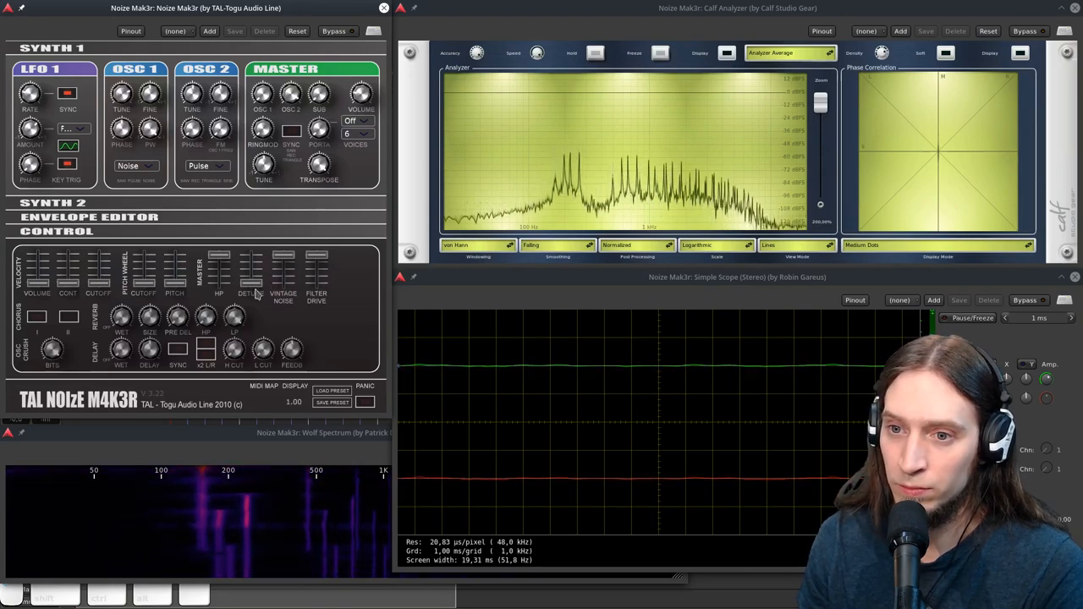
{"action": "left_click", "coordinate": [89, 216]}
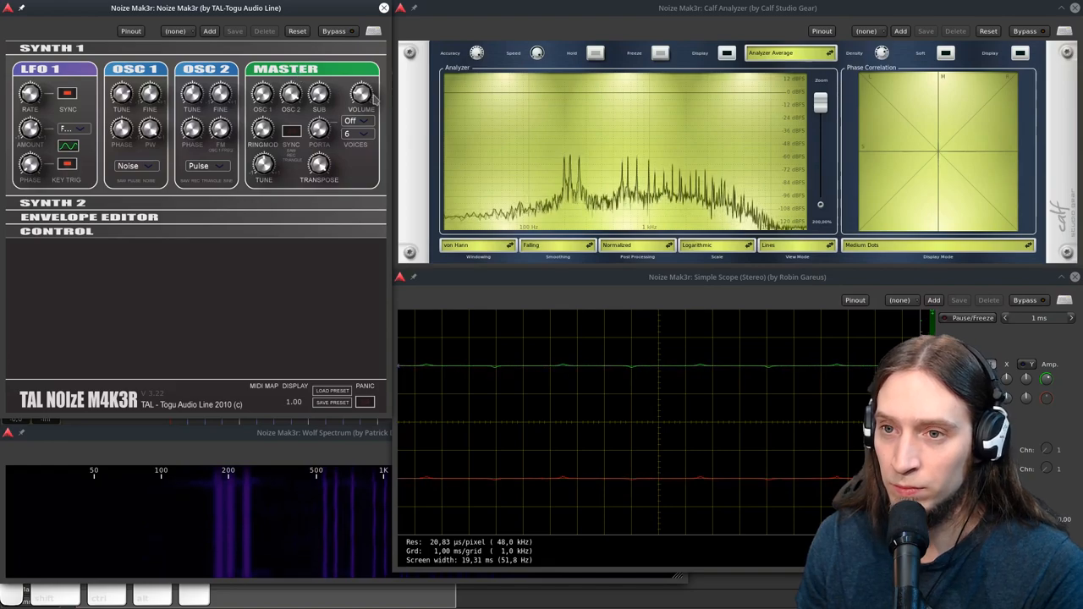
{"action": "left_click", "coordinate": [56, 231]}
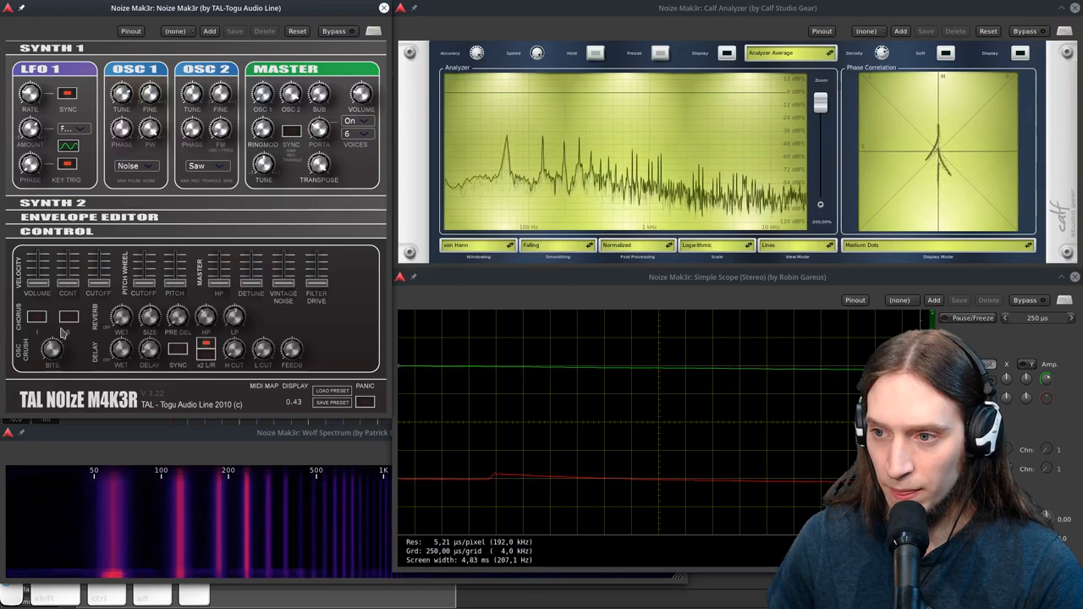
Step: Pick Triangle in the OSC 2 waveform dropdown, replacing sawtooth
{"action": "left_click", "coordinate": [196, 166]}
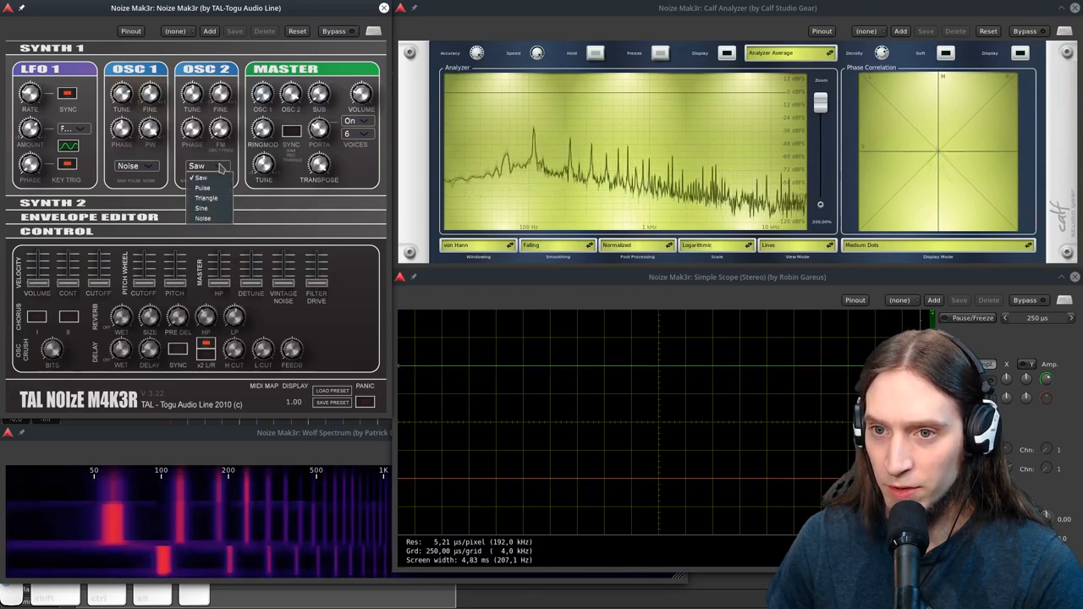
{"action": "left_click", "coordinate": [206, 198]}
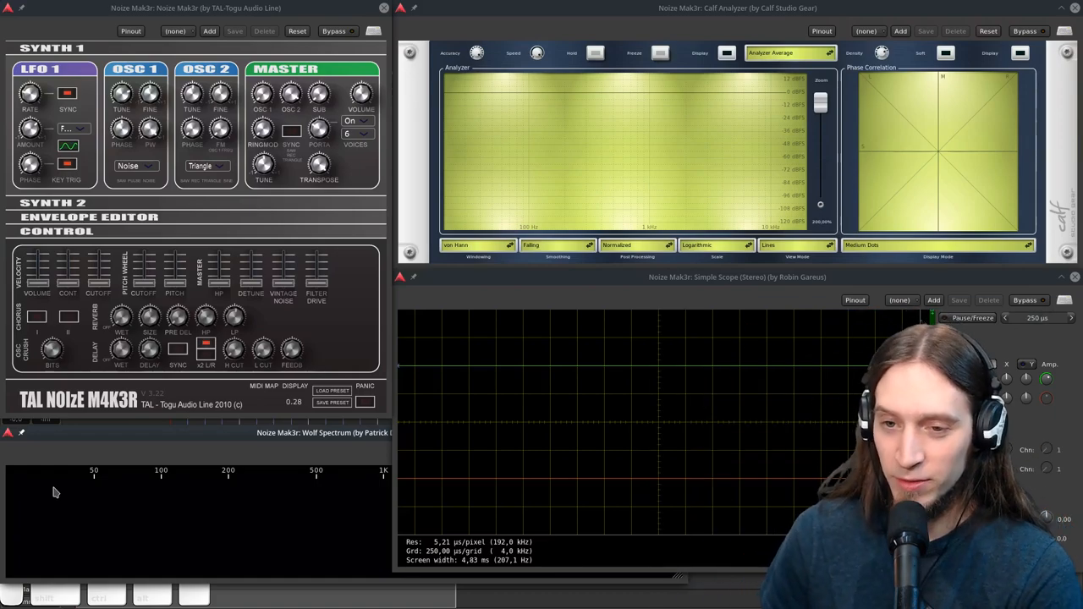
{"action": "mouse_move", "coordinate": [110, 379]}
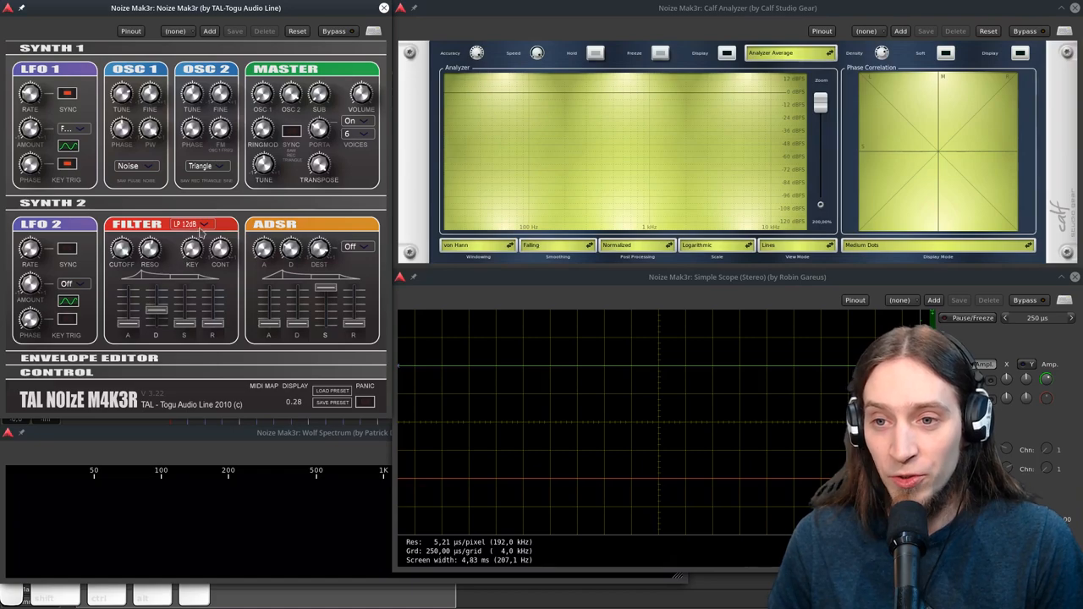
{"action": "left_click", "coordinate": [192, 223]}
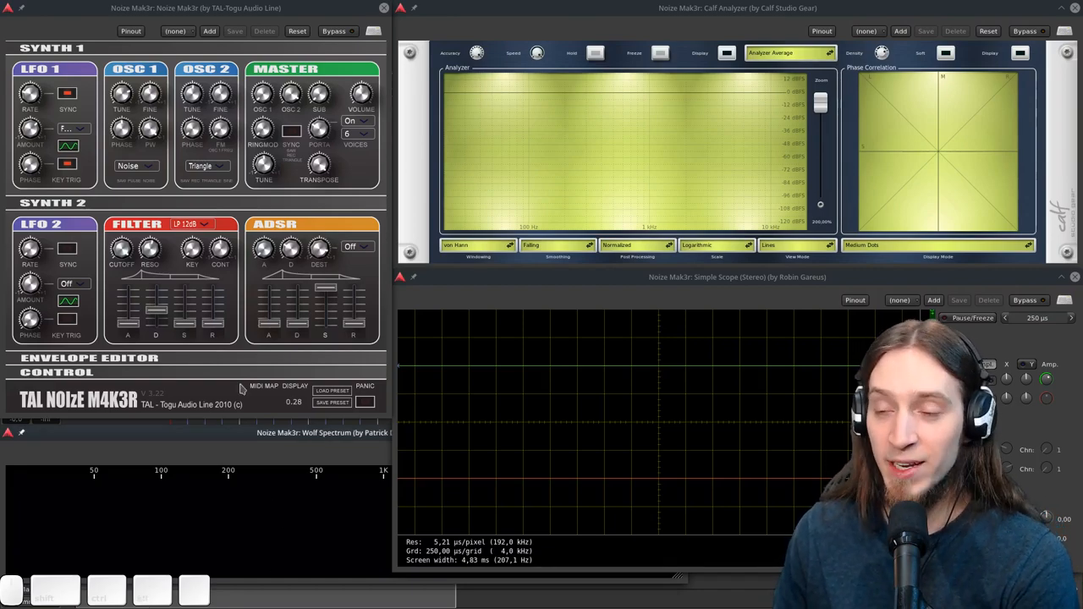
Step: Select Saw in the OSC 2 waveform dropdown, replacing triangle
{"action": "left_click", "coordinate": [206, 166]}
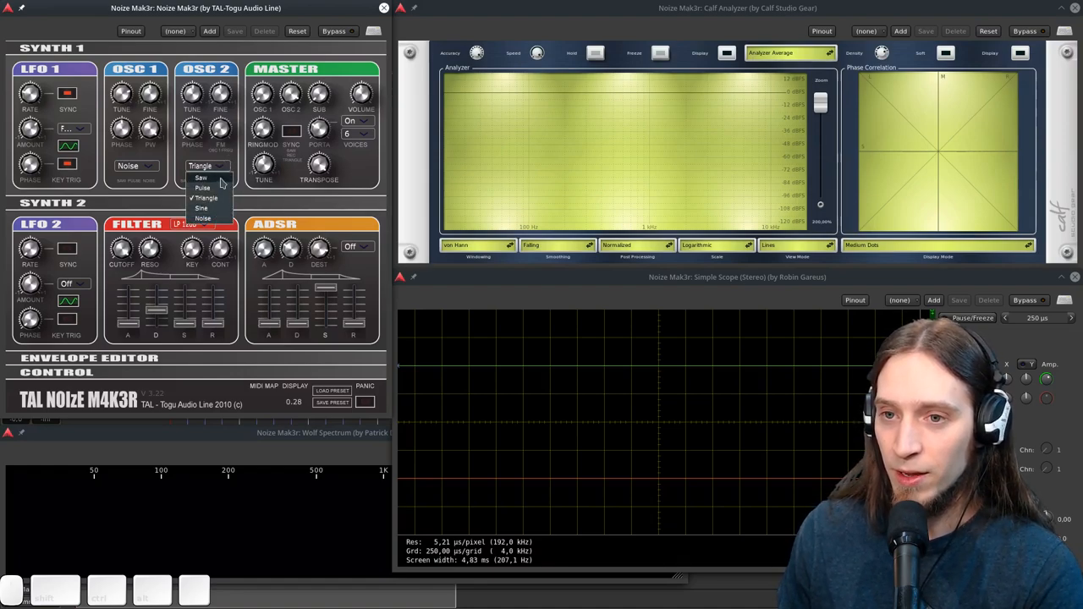
{"action": "left_click", "coordinate": [201, 177]}
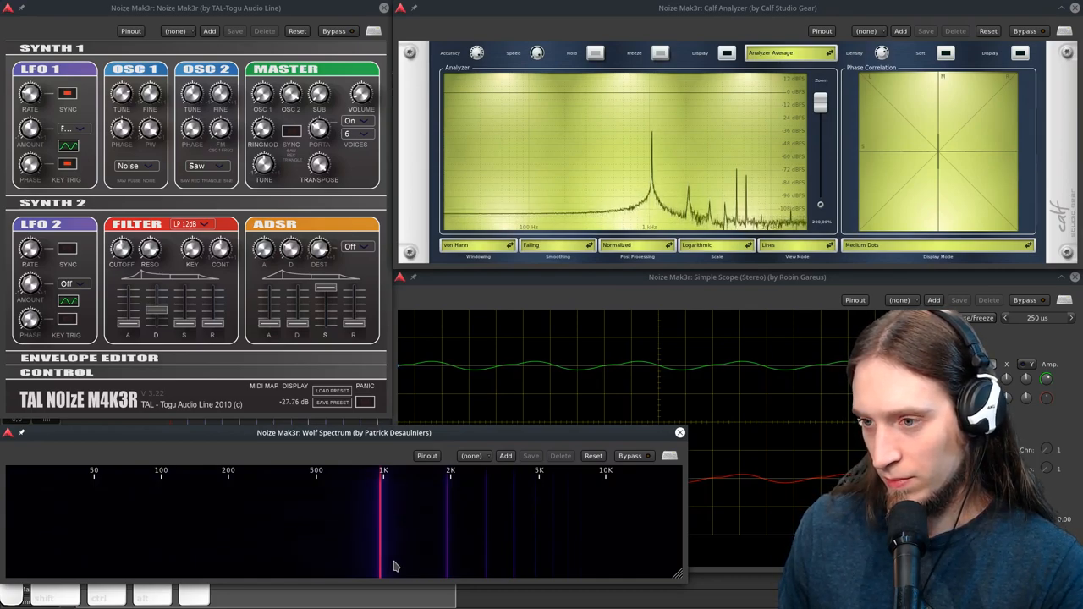
{"action": "mouse_move", "coordinate": [559, 387]}
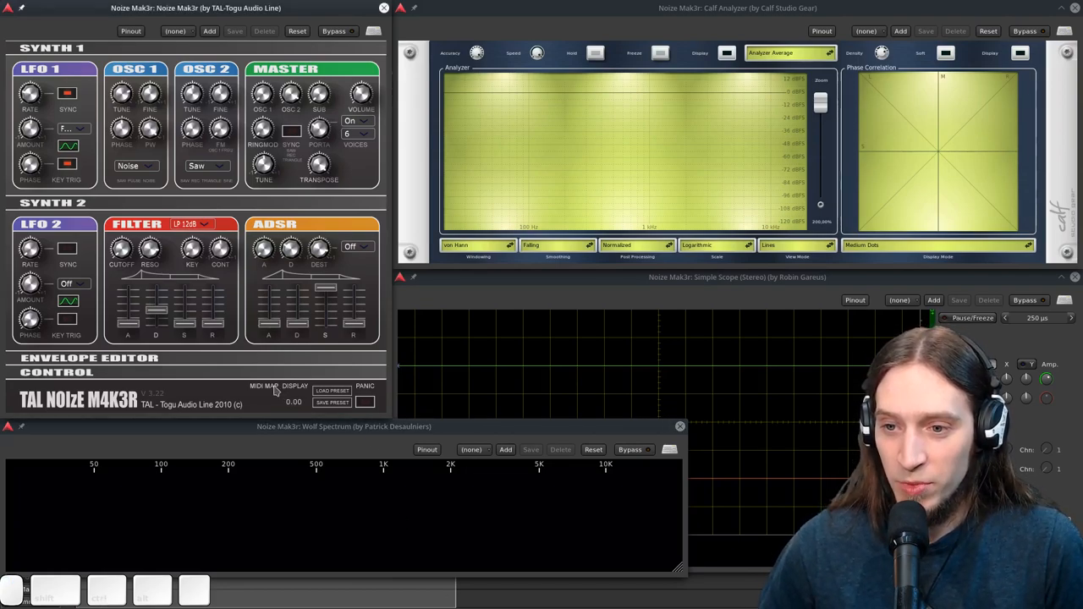
{"action": "mouse_move", "coordinate": [354, 376]}
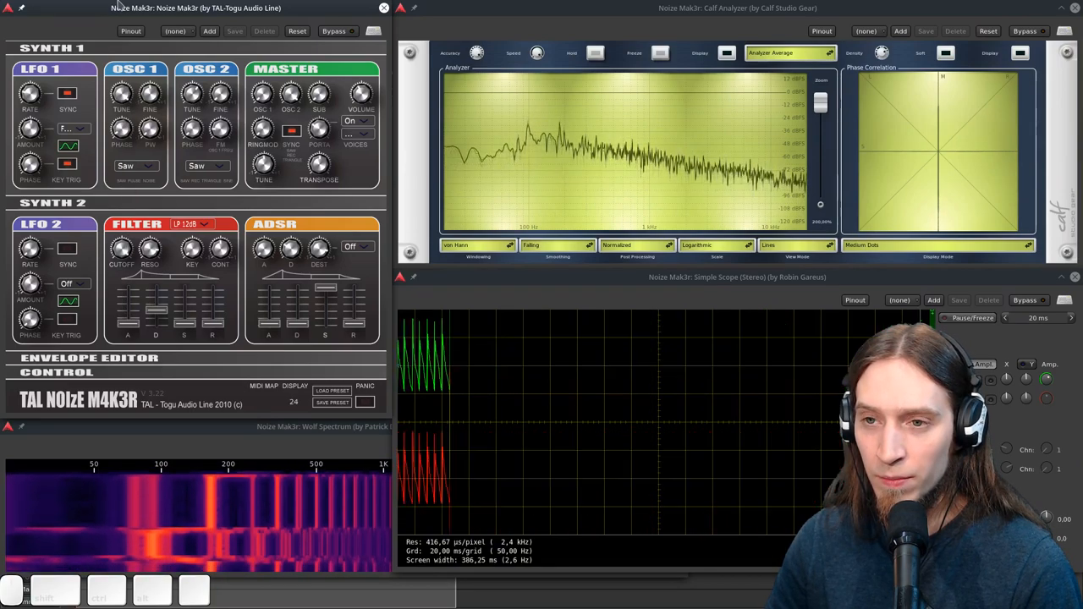
Step: Open oscillator 2's waveform list, still on saw
{"action": "left_click", "coordinate": [206, 165]}
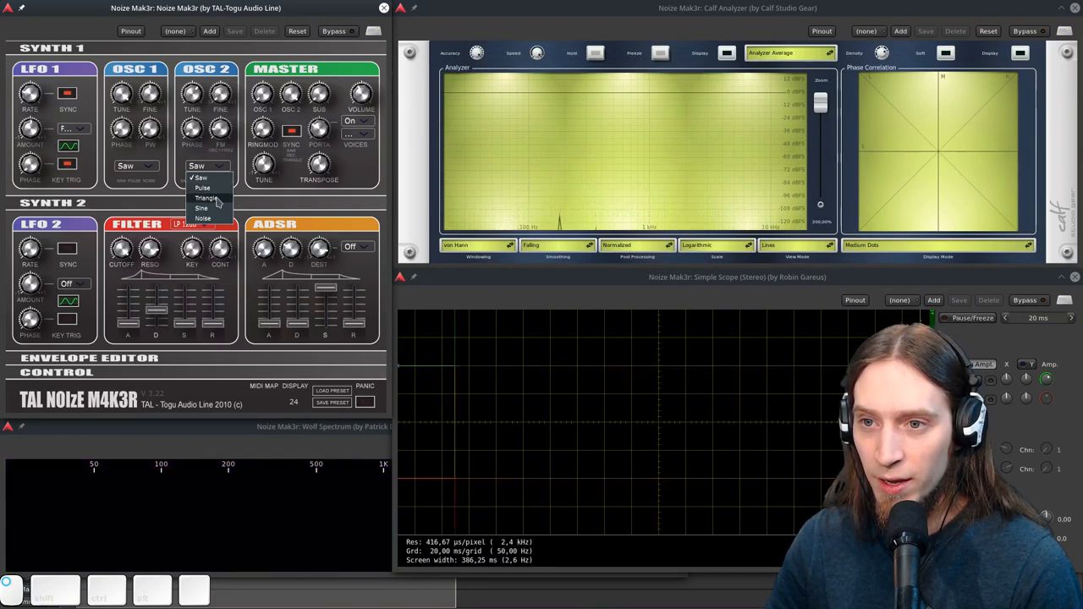
Step: Set OSC 2 to Triangle and the Simple Scope time base to 5 ms
{"action": "left_click", "coordinate": [206, 198]}
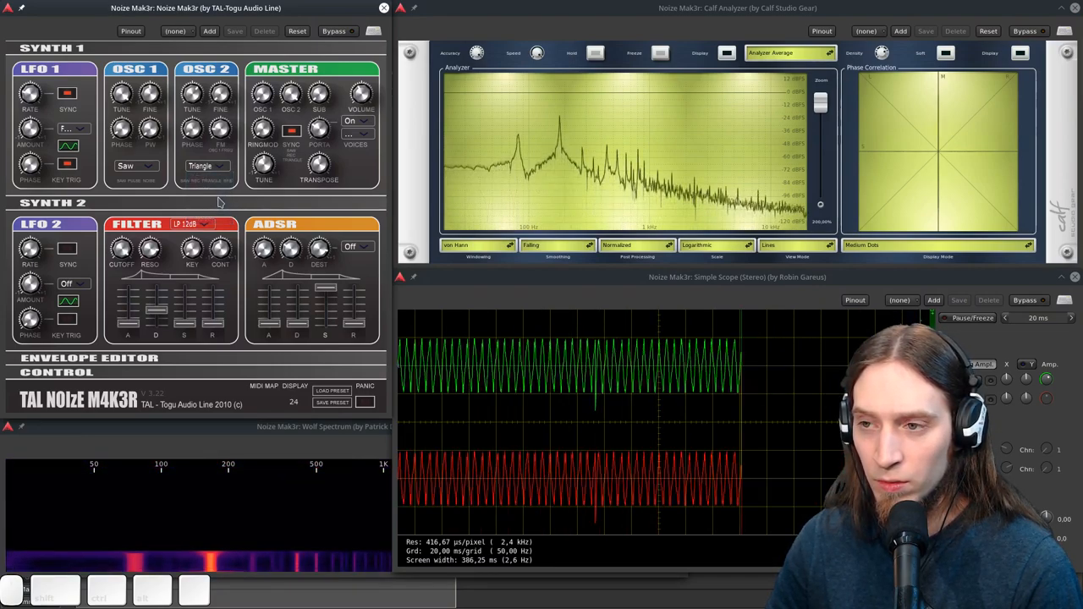
{"action": "left_click", "coordinate": [1070, 318]}
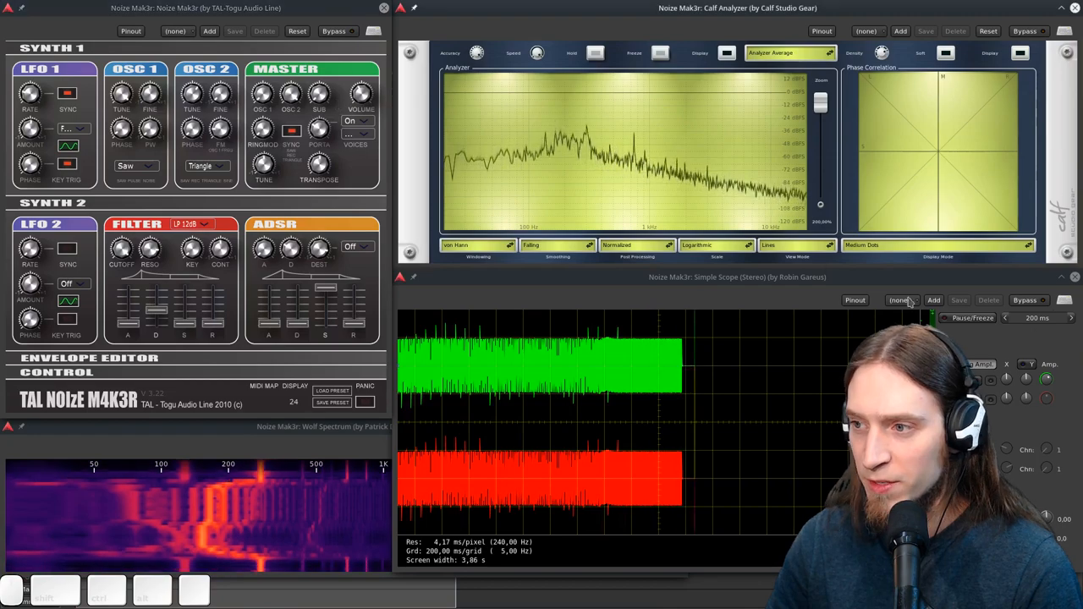
{"action": "left_click", "coordinate": [1005, 318]}
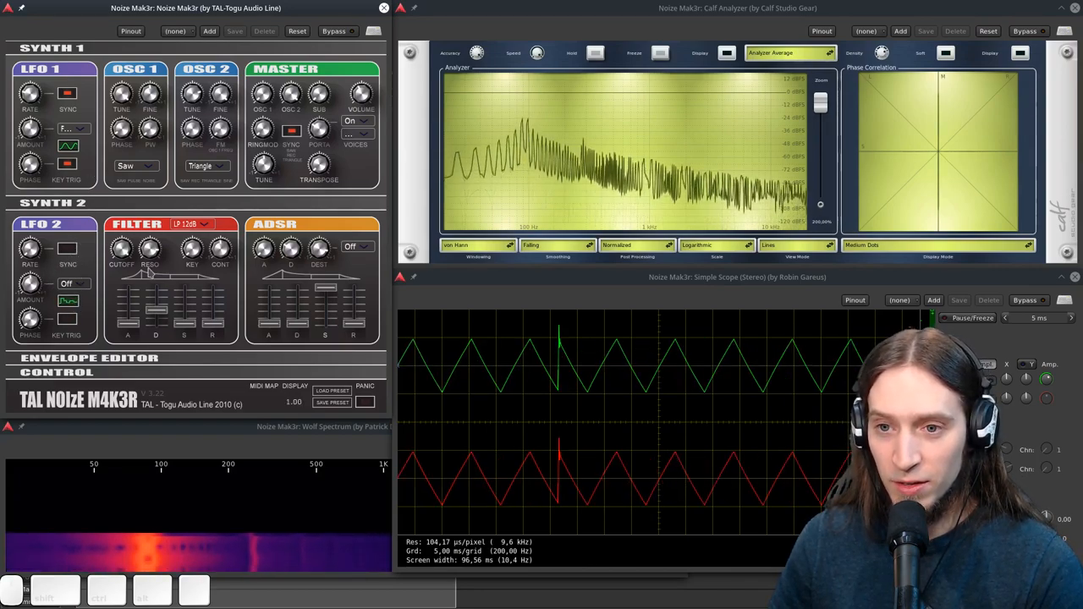
Step: Assign an LFO 2 destination and set the filter type to BP 12dB
{"action": "left_click", "coordinate": [74, 284]}
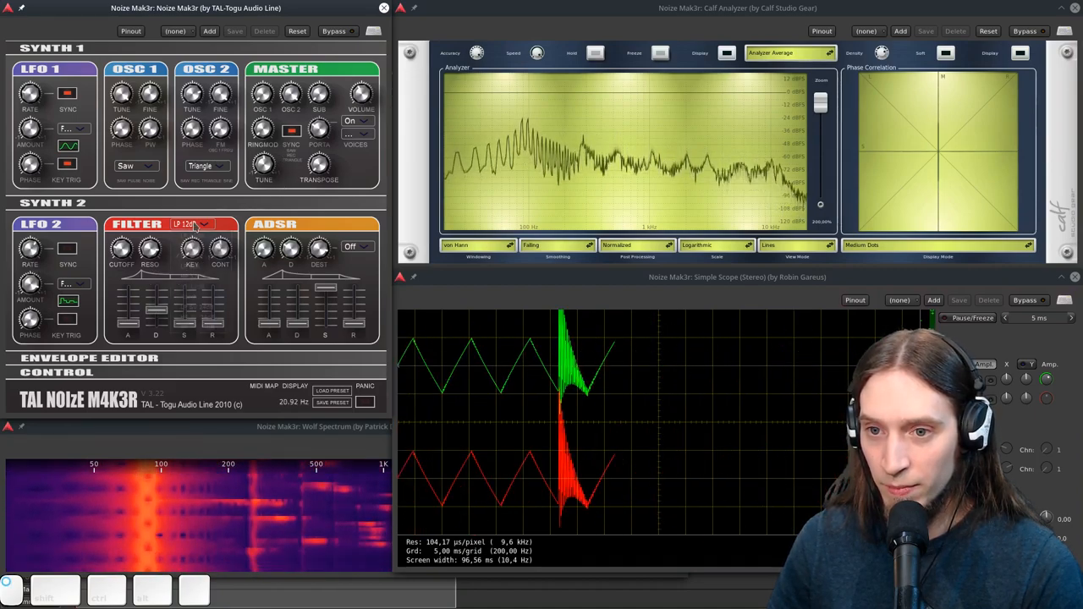
{"action": "left_click", "coordinate": [194, 224]}
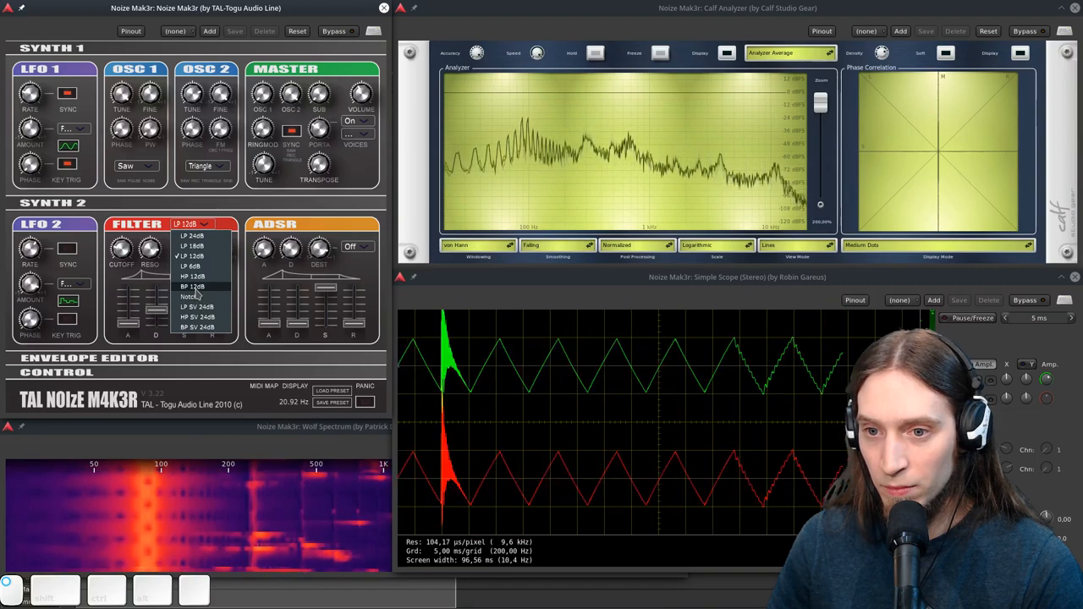
{"action": "left_click", "coordinate": [193, 286]}
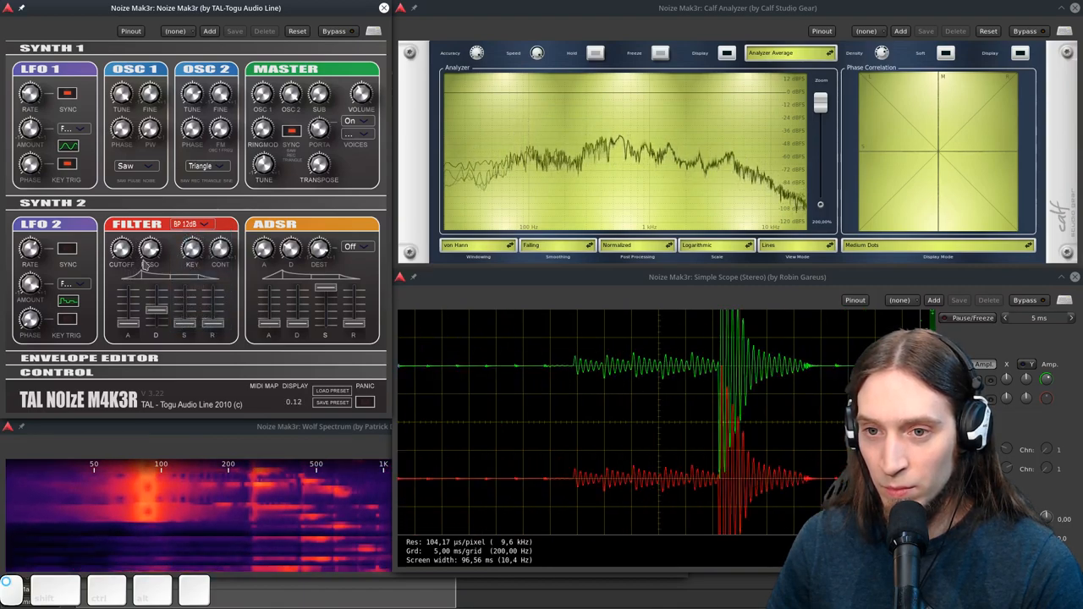